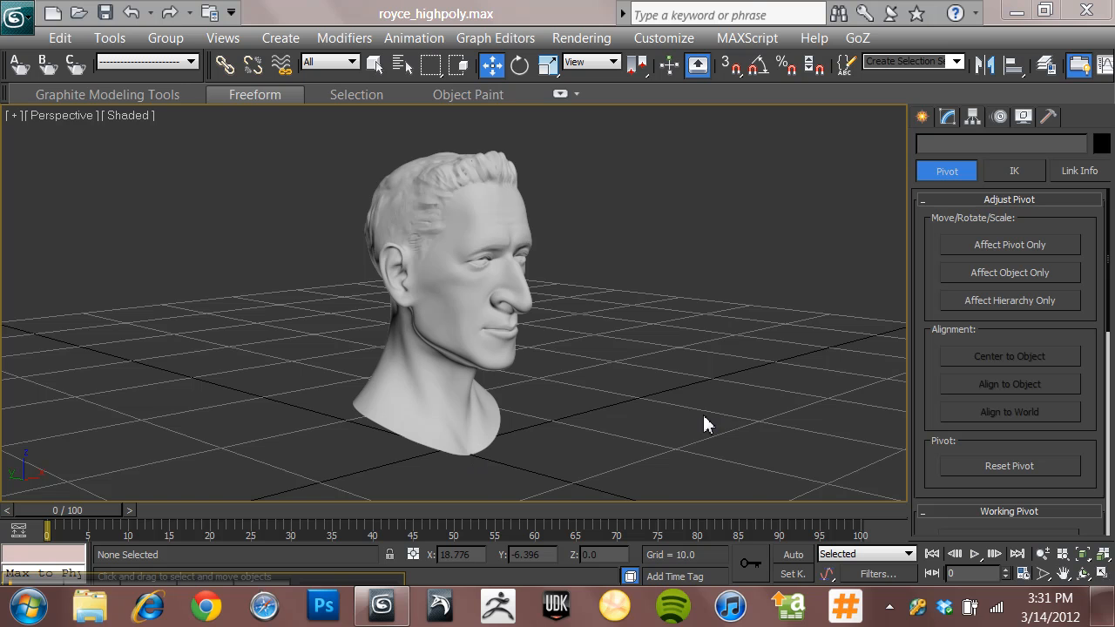
Step: Orbit around the sculpted head's profile and back, then zoom in on the face
left_click_drag(705, 424, 679, 419)
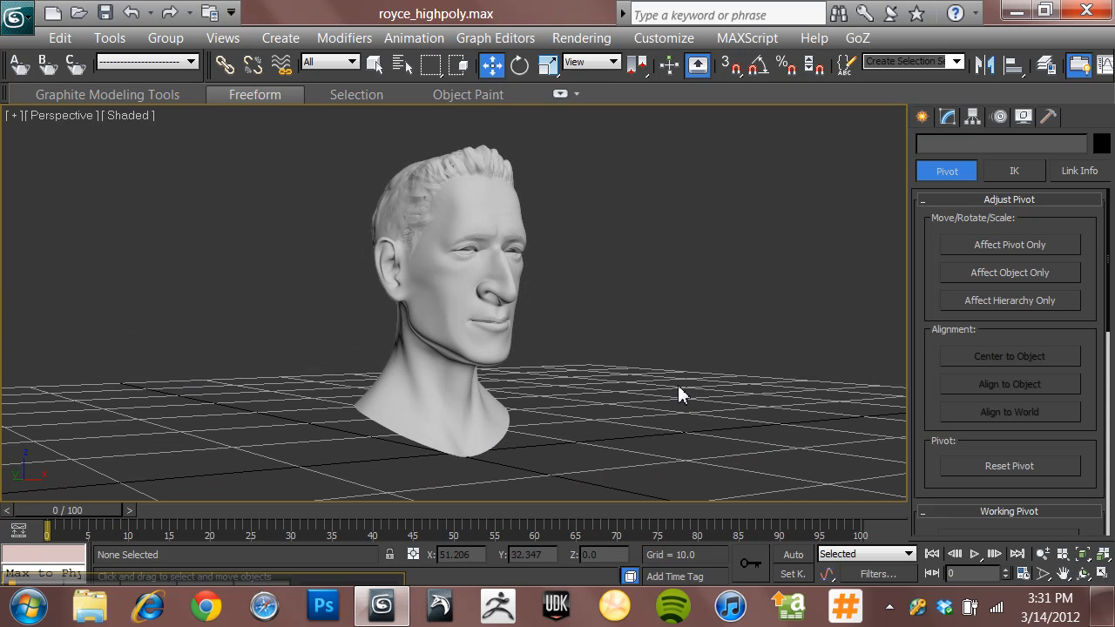
mouse_move(649, 397)
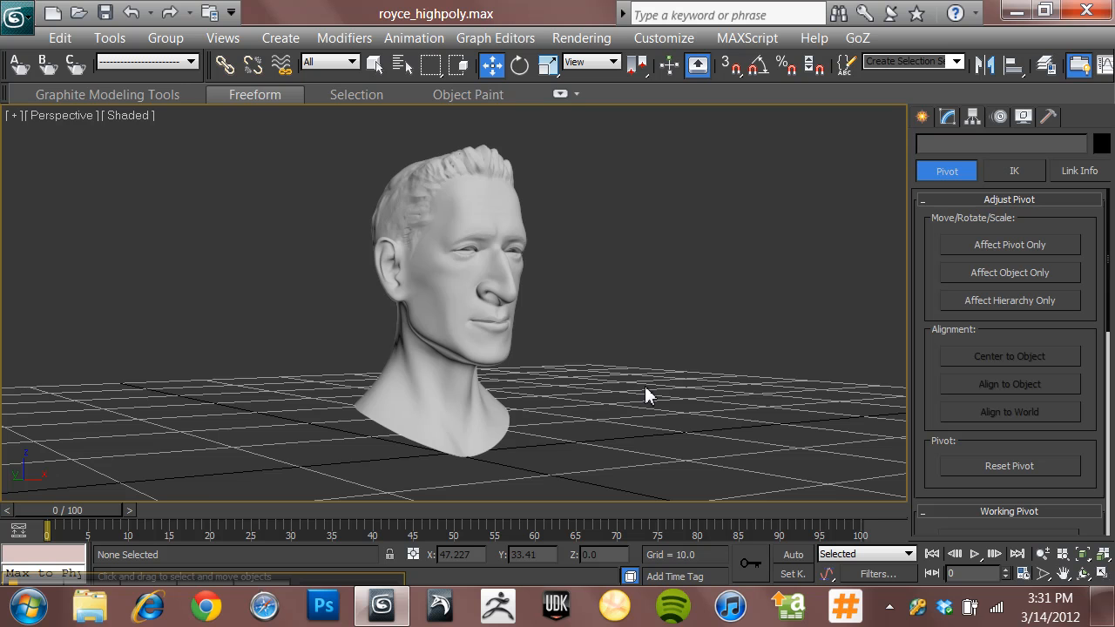
left_click_drag(649, 396, 645, 403)
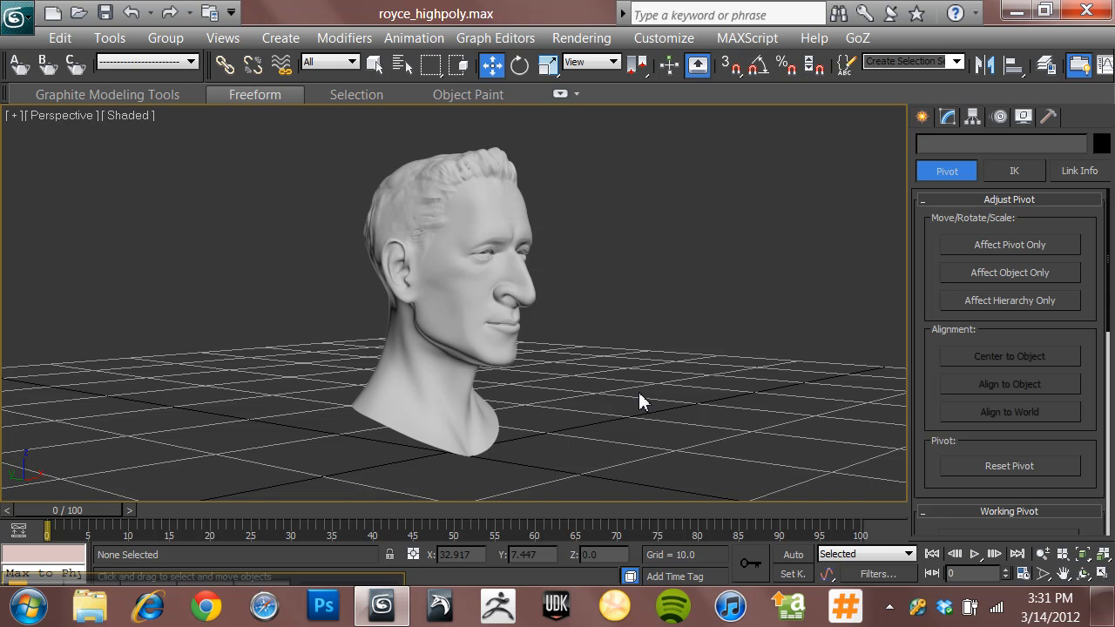
left_click_drag(640, 401, 584, 326)
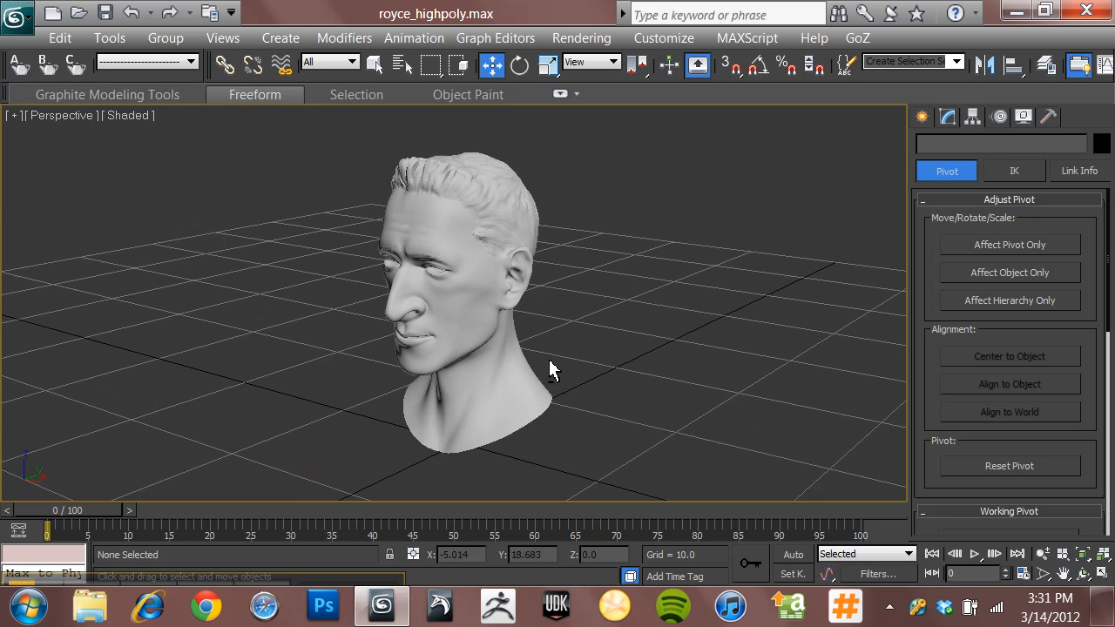
left_click_drag(548, 365, 684, 364)
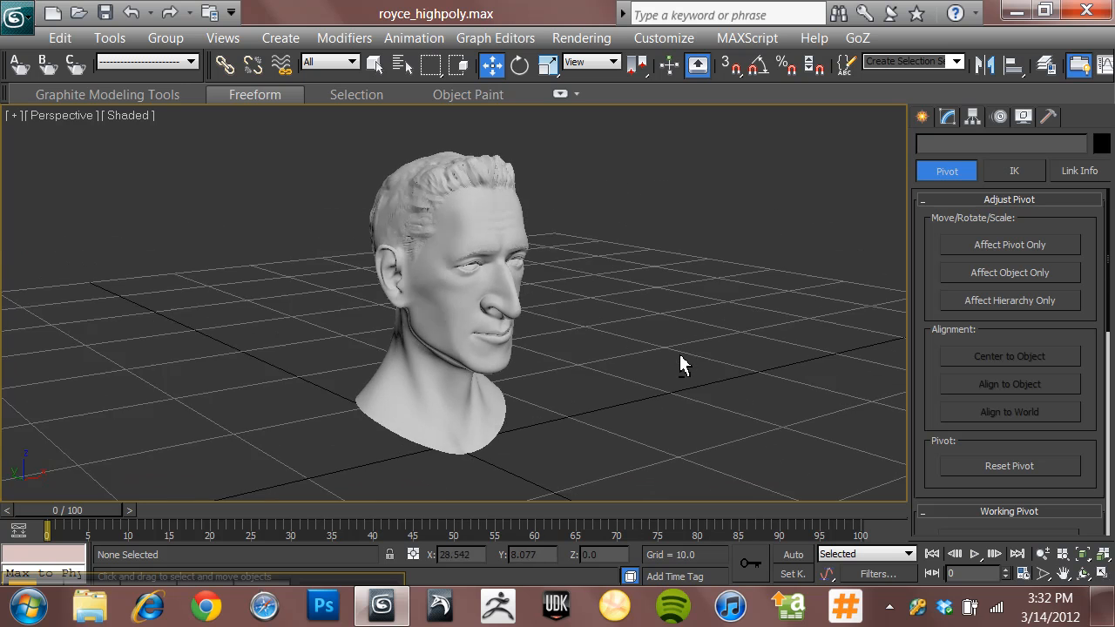
left_click_drag(683, 364, 563, 306)
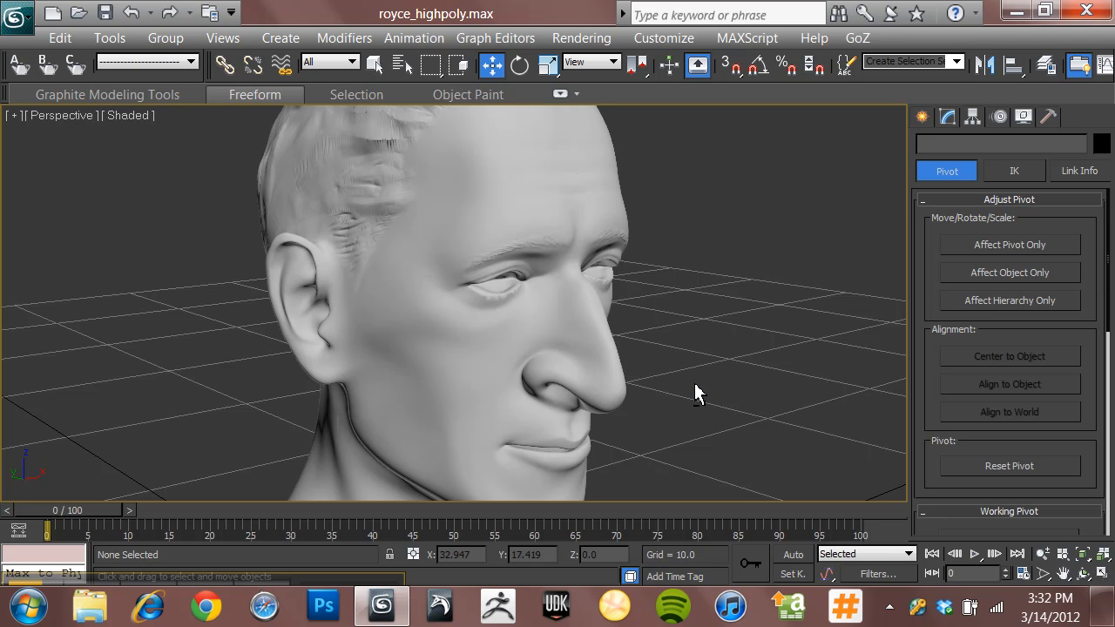
mouse_move(666, 357)
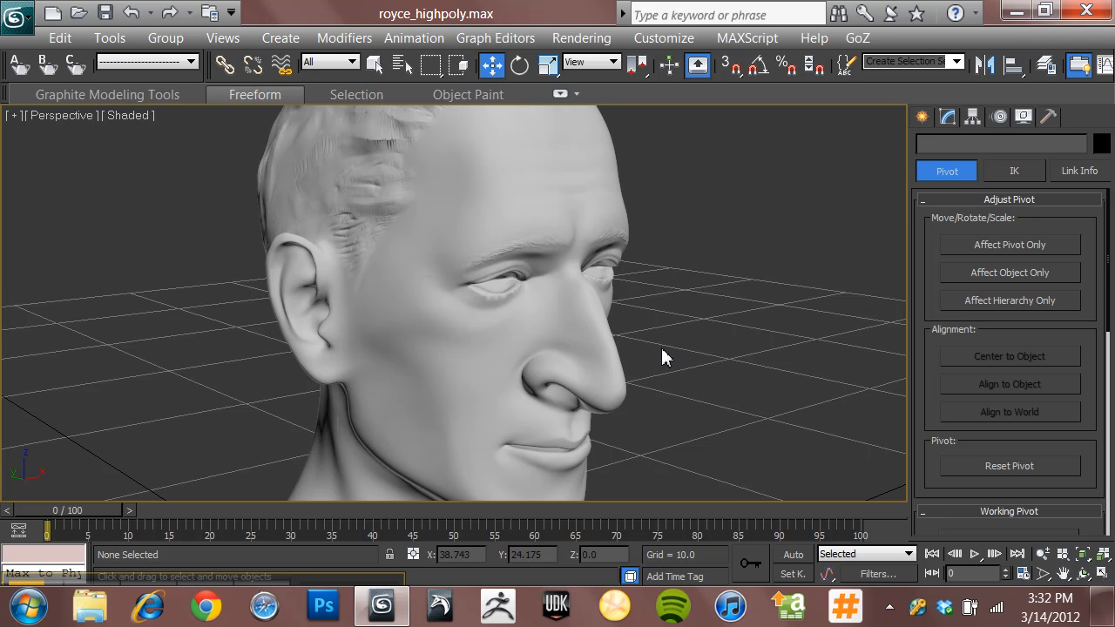
Step: Turn on Edged Faces and orbit through side, front and three-quarter views of the head
key("F4")
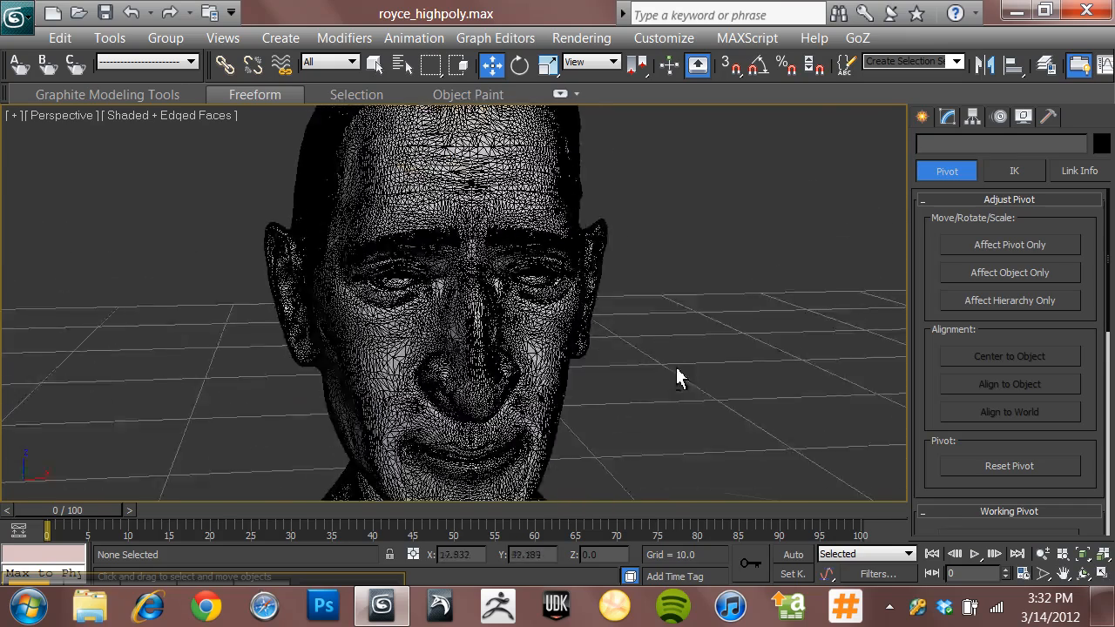
left_click_drag(680, 376, 775, 373)
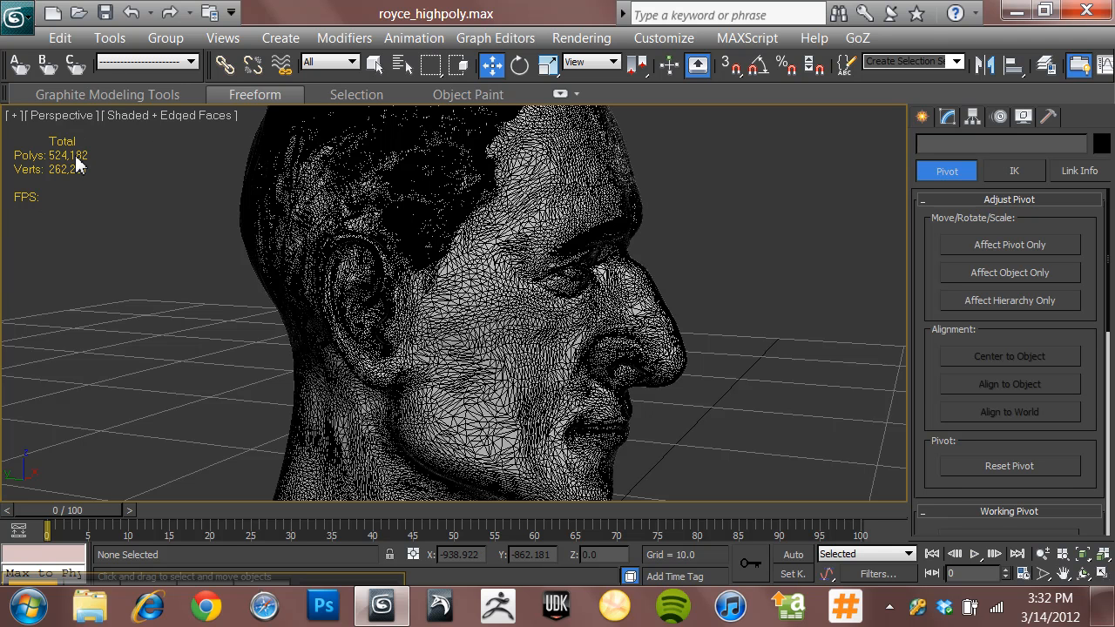
mouse_move(193, 288)
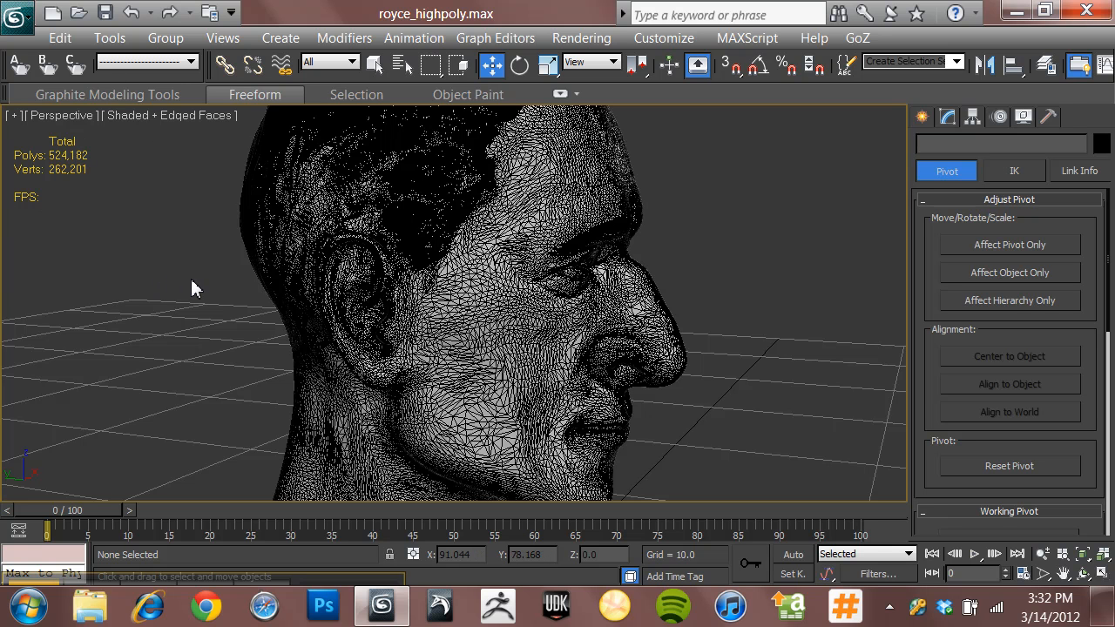
mouse_move(292, 289)
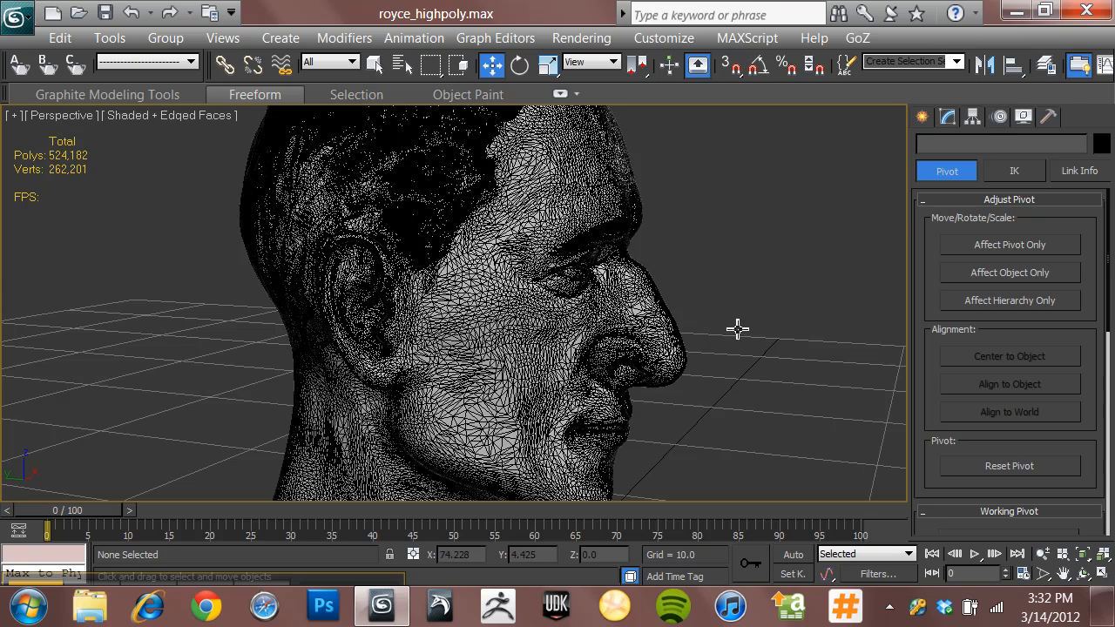
left_click_drag(738, 328, 634, 339)
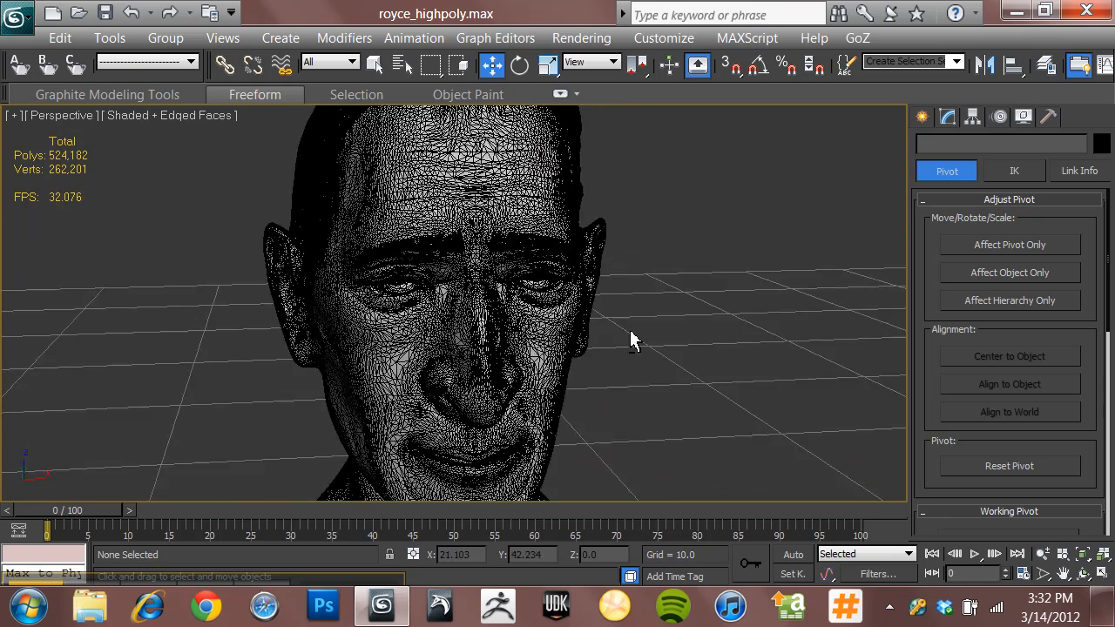
left_click_drag(633, 340, 531, 296)
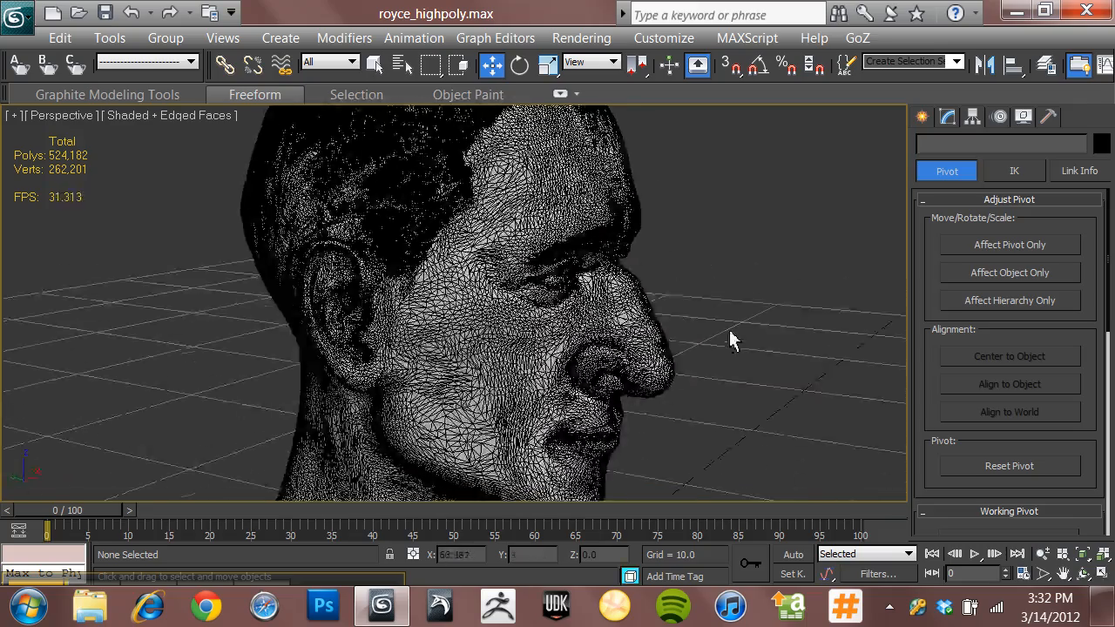
left_click_drag(732, 339, 718, 428)
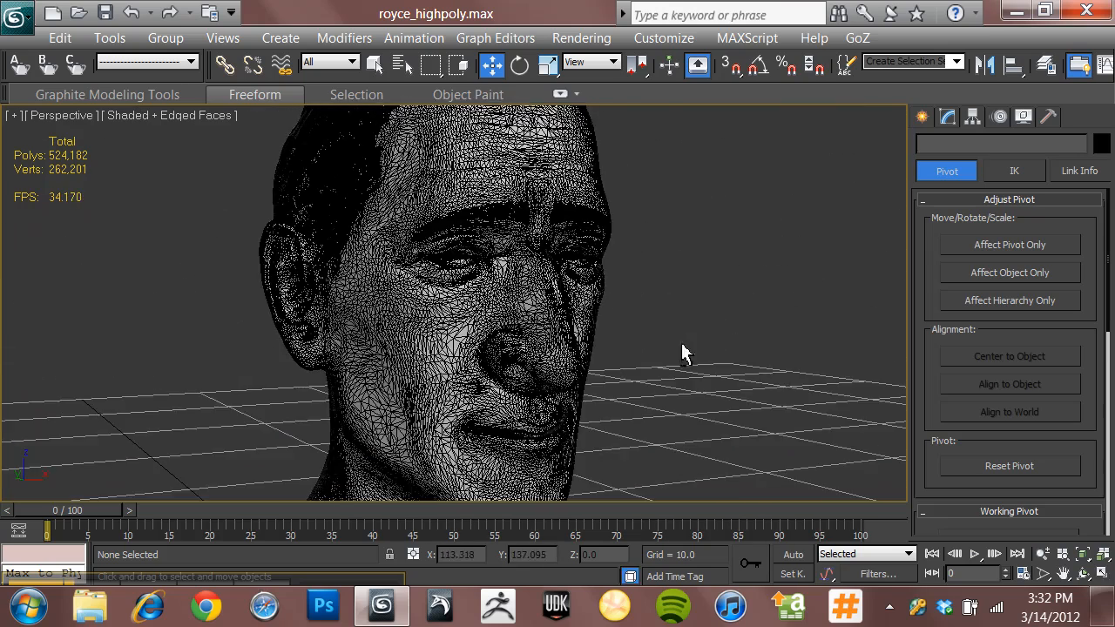
left_click_drag(684, 353, 671, 358)
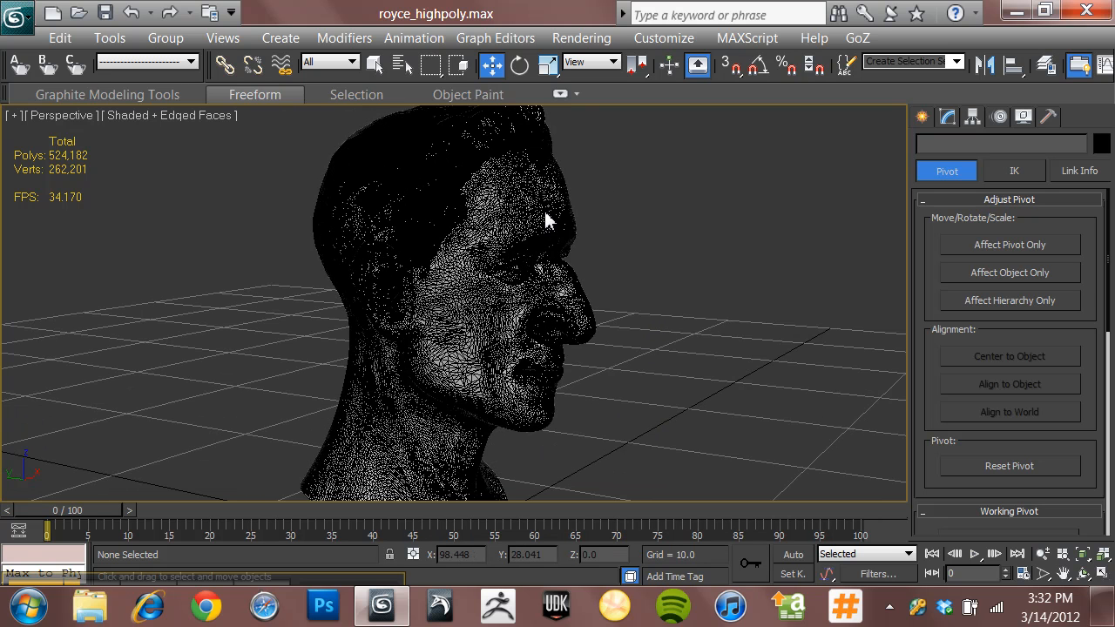
mouse_move(665, 333)
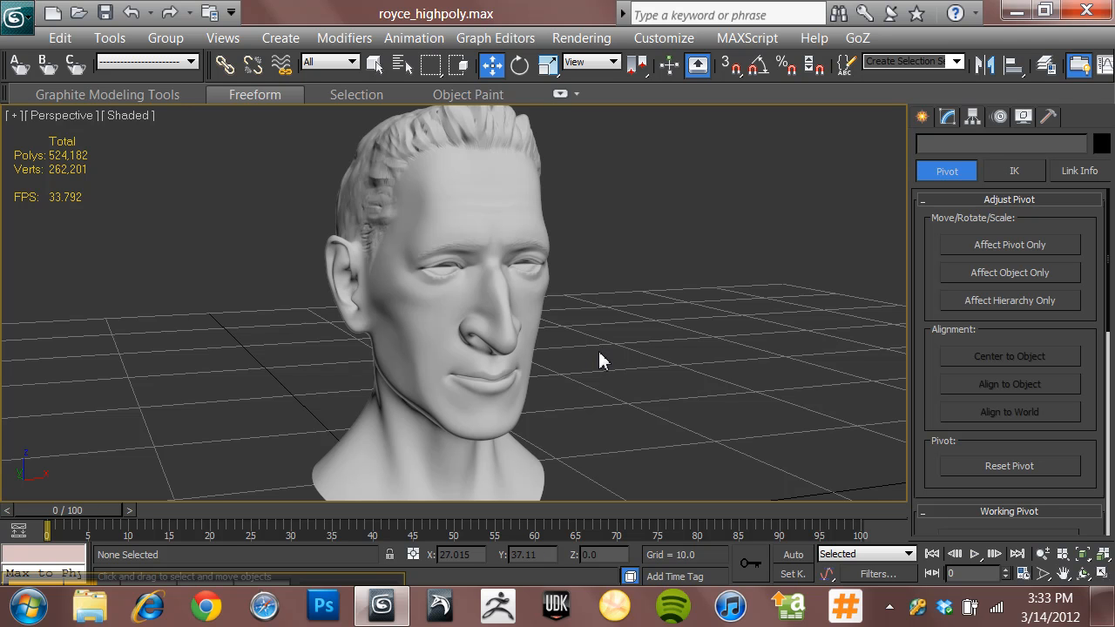
mouse_move(446, 157)
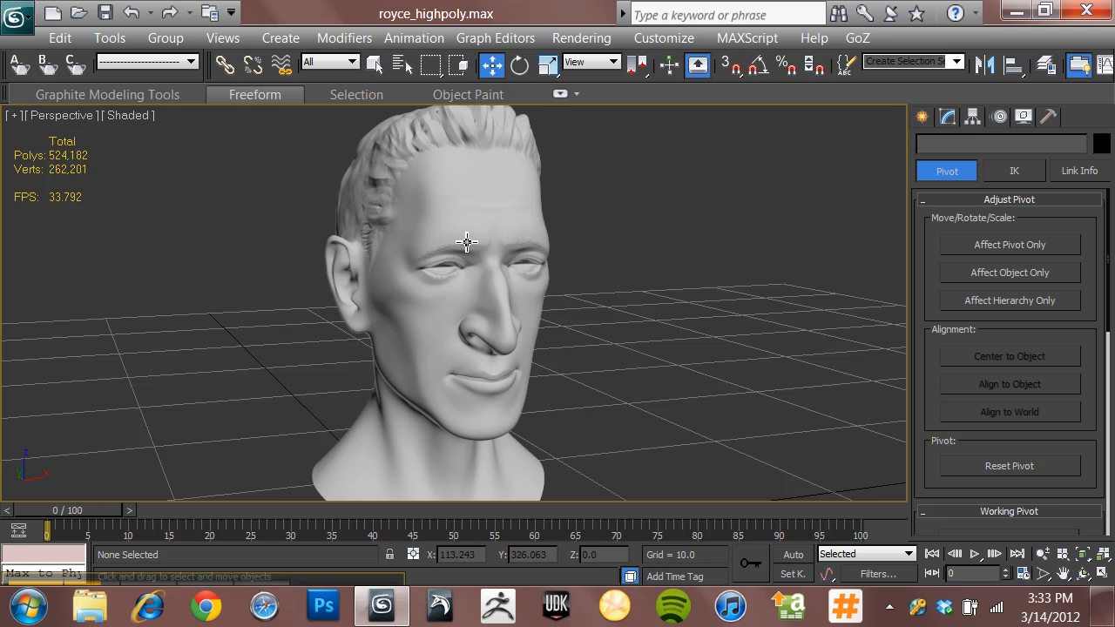
mouse_move(597, 319)
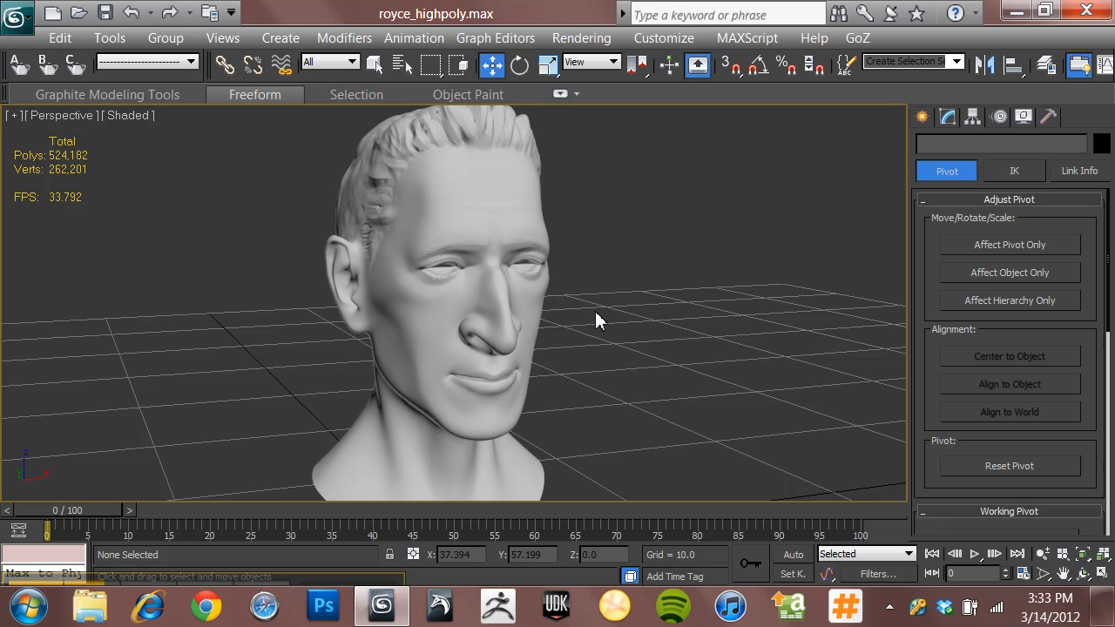
mouse_move(596, 317)
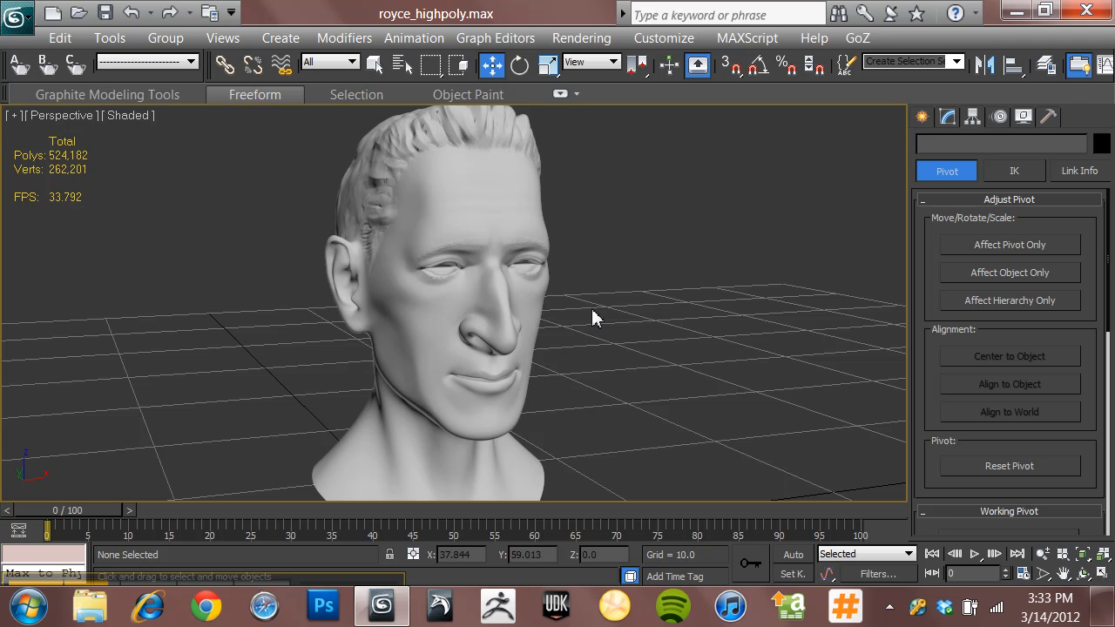
mouse_move(578, 368)
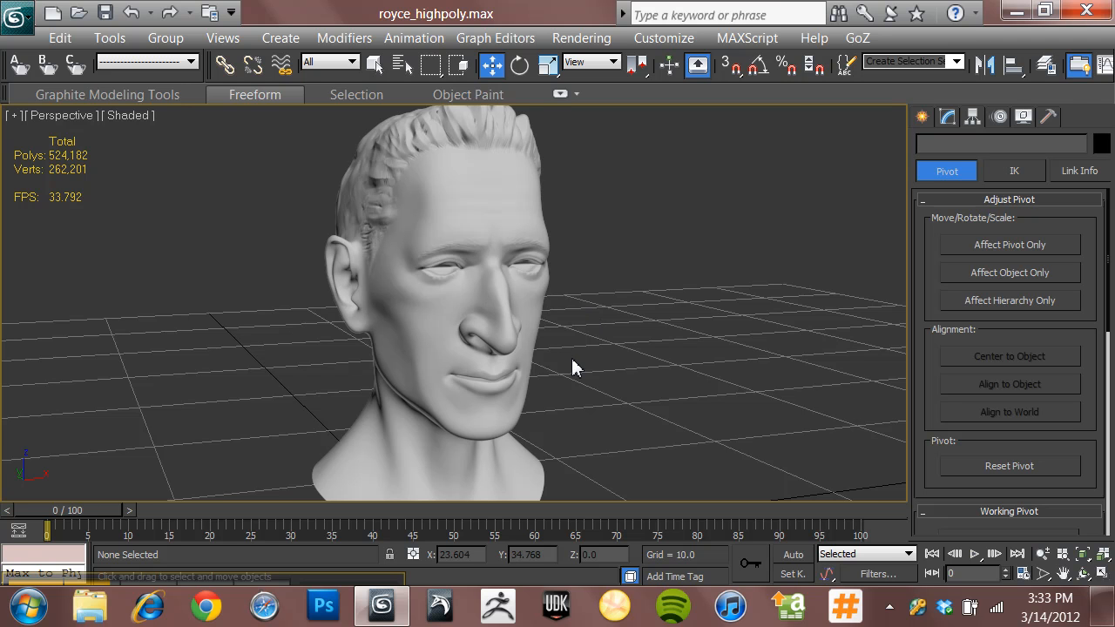
mouse_move(605, 371)
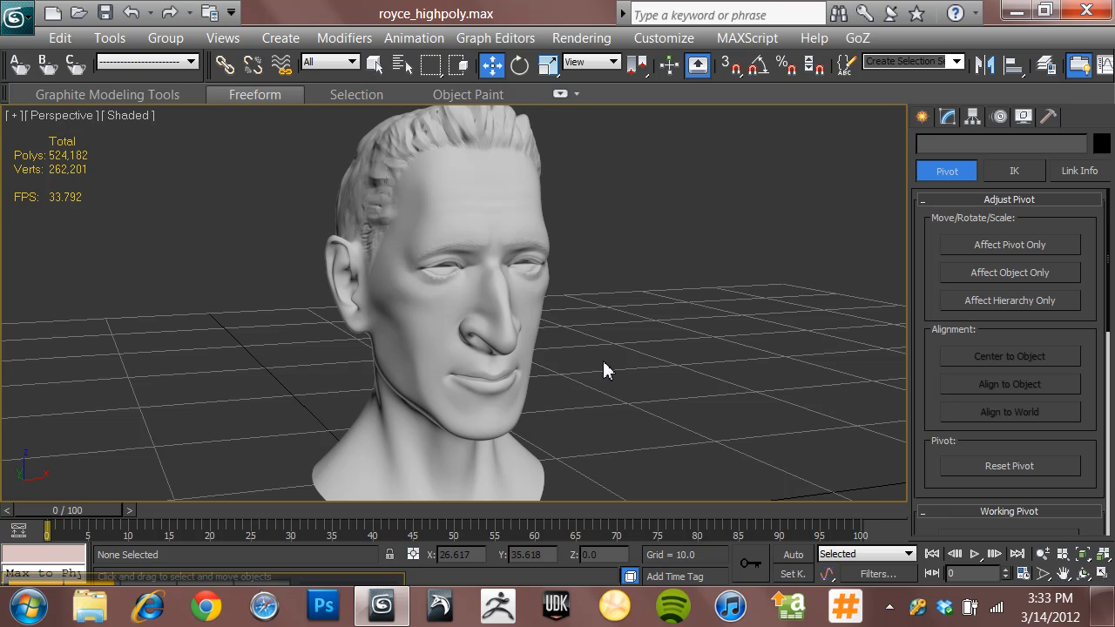
mouse_move(575, 411)
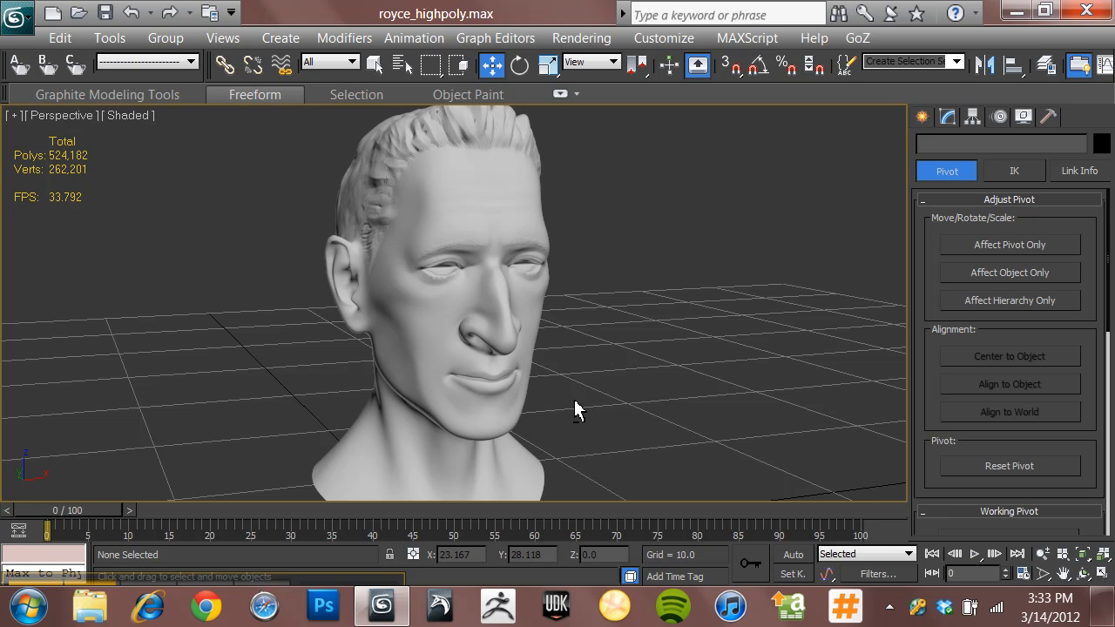
Step: Zoom in on the head's face and orbit toward the forehead and hair
left_click_drag(579, 409, 581, 319)
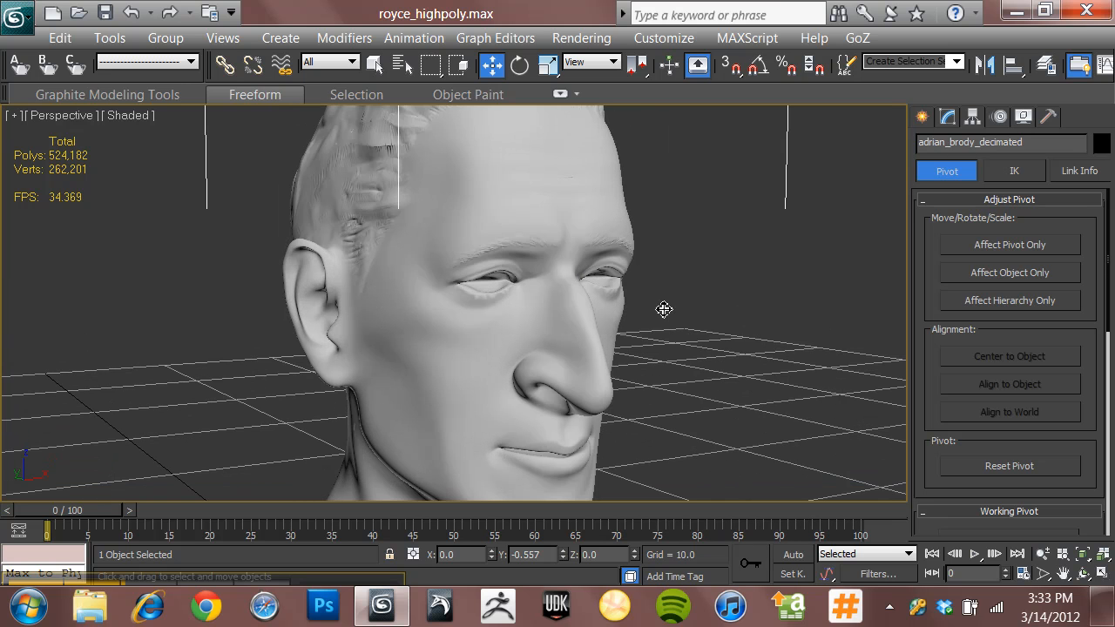
left_click_drag(664, 309, 618, 314)
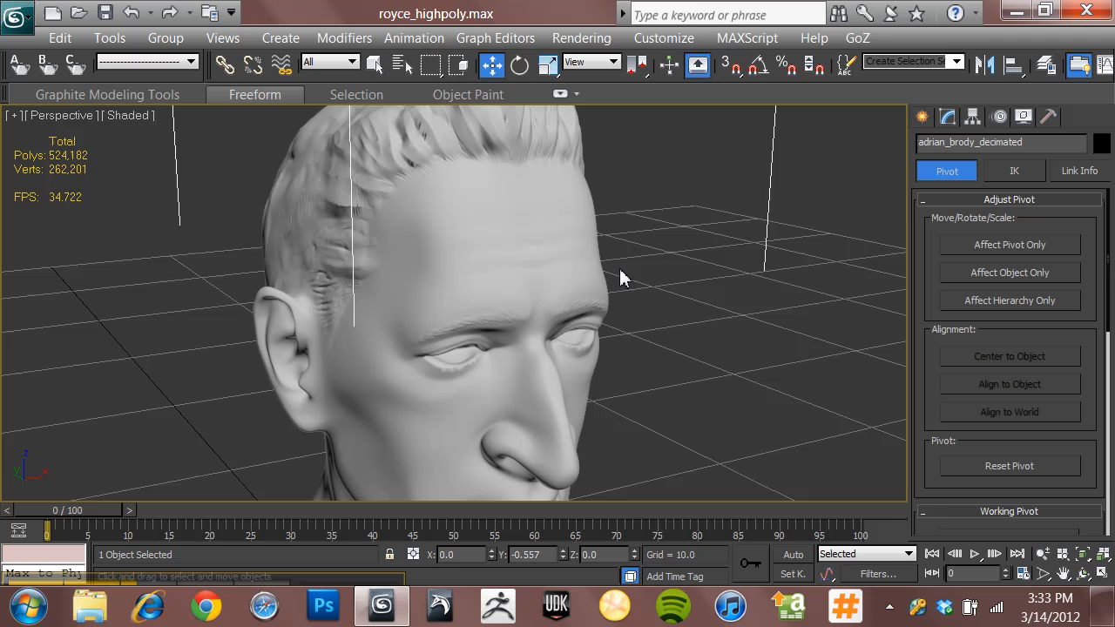
mouse_move(621, 302)
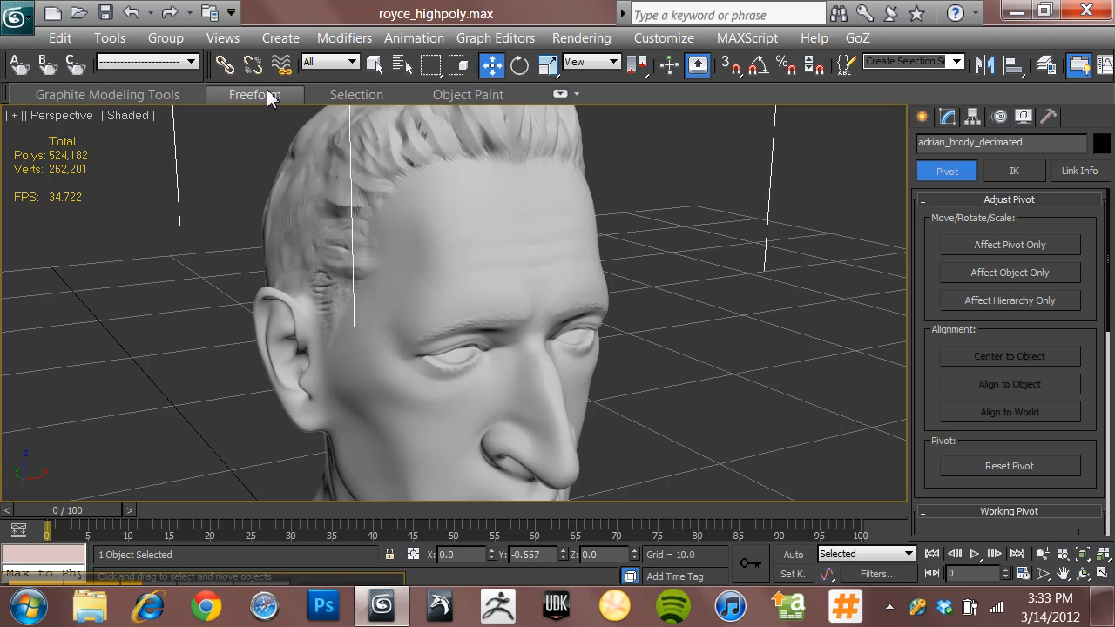
mouse_move(279, 107)
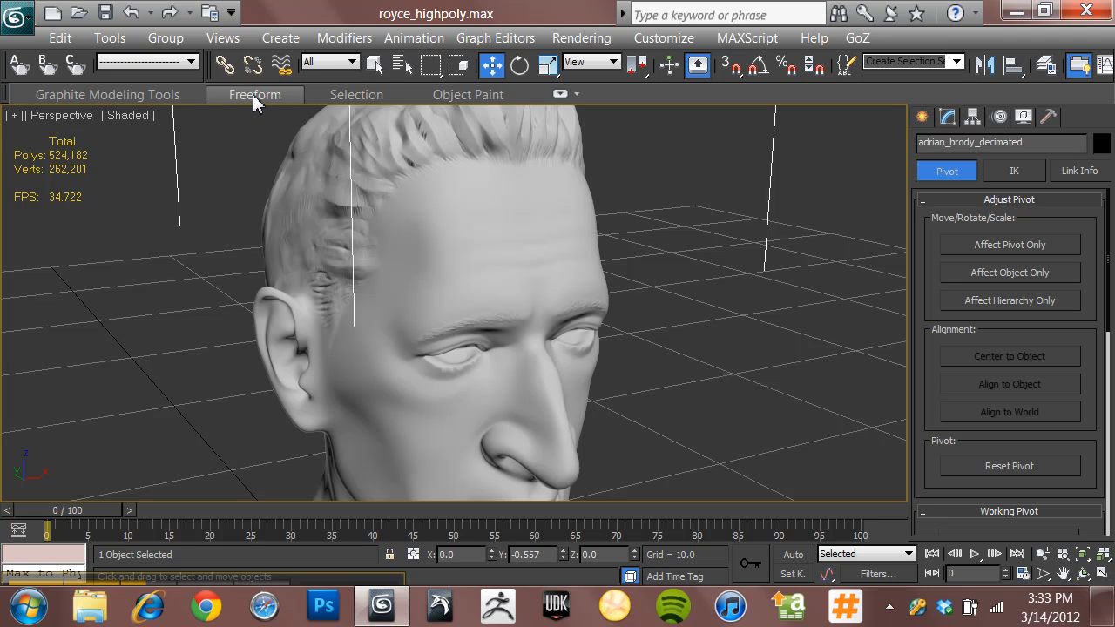
mouse_move(70, 87)
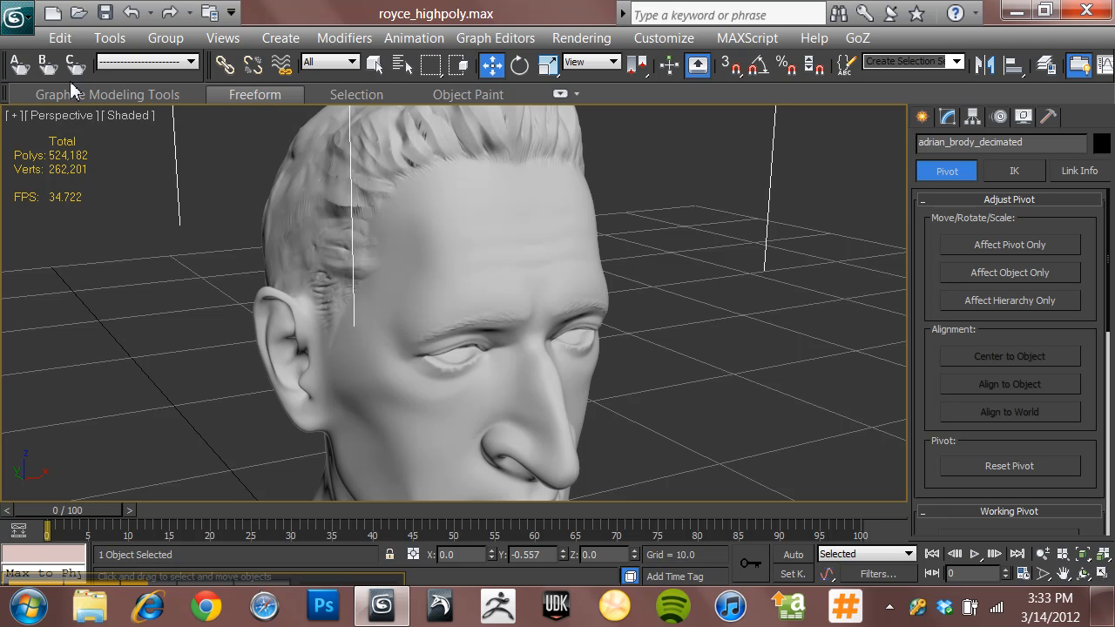
mouse_move(216, 117)
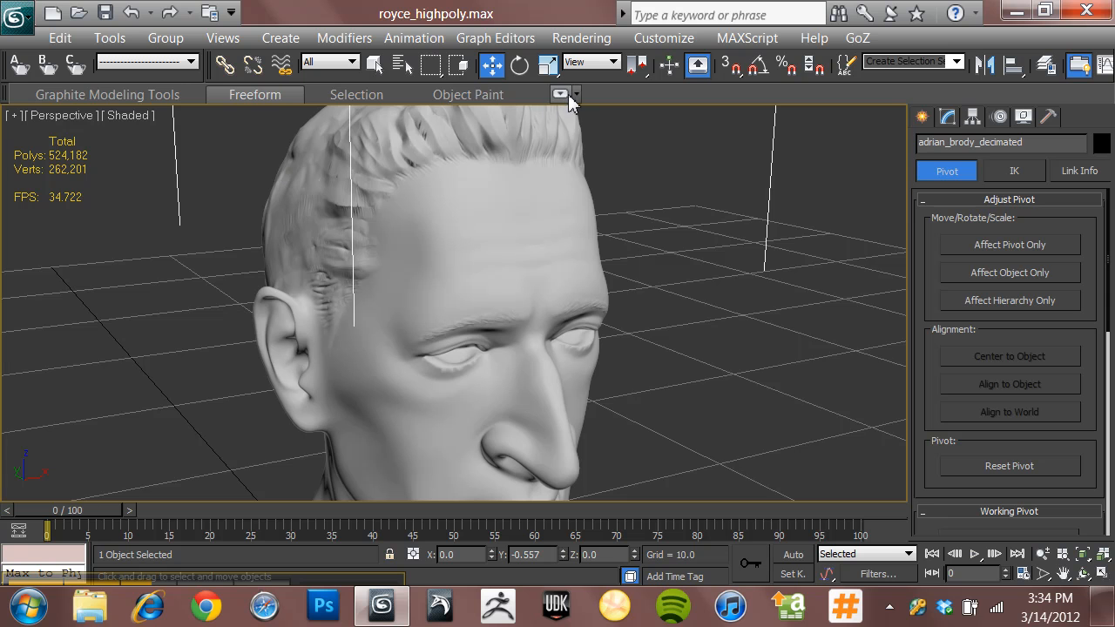
mouse_move(558, 94)
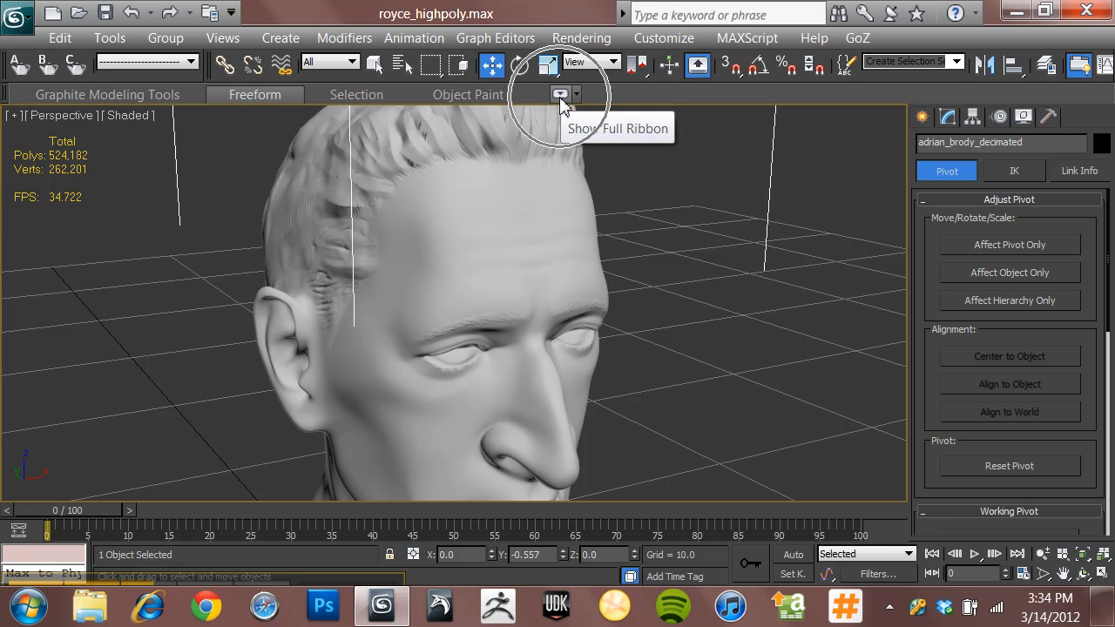
Step: Expand the Freeform ribbon using the Show Full Ribbon toggle
left_click(560, 94)
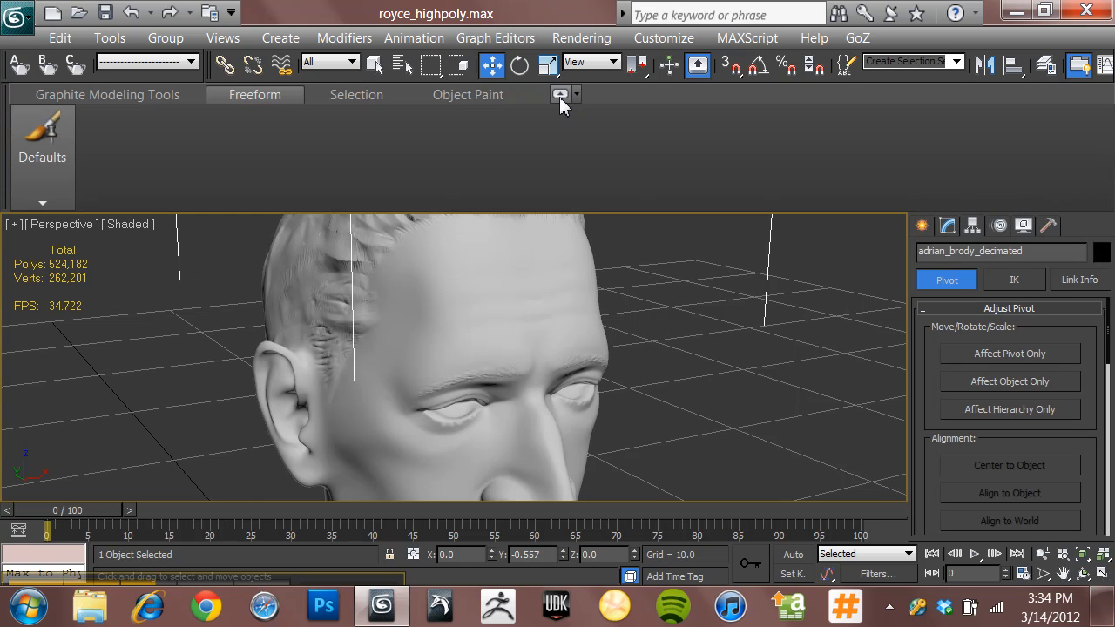
mouse_move(458, 342)
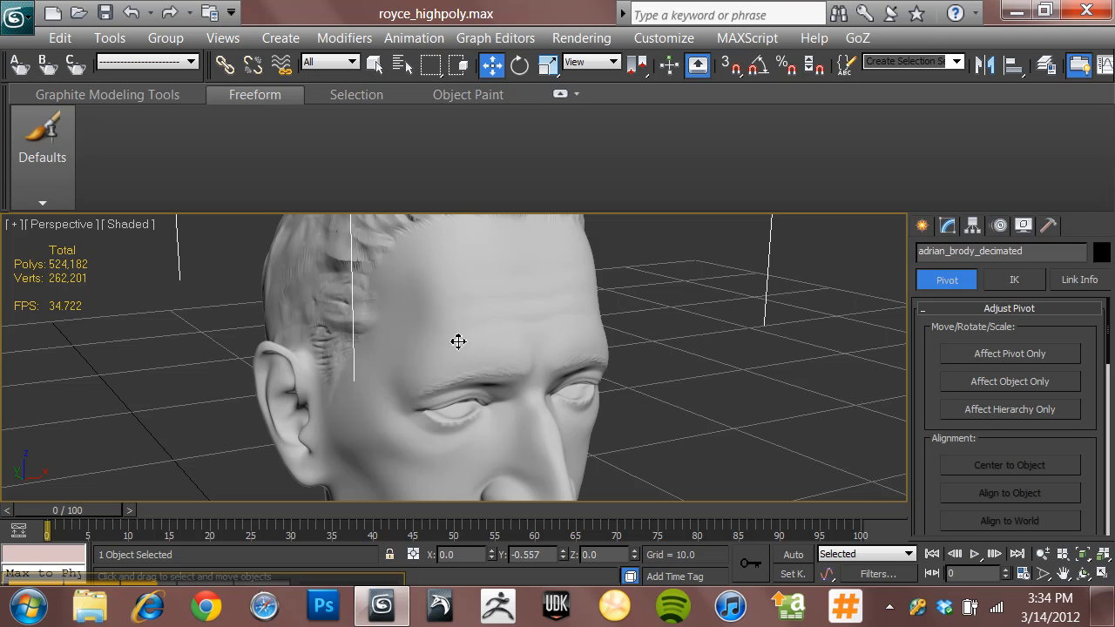
mouse_move(787, 377)
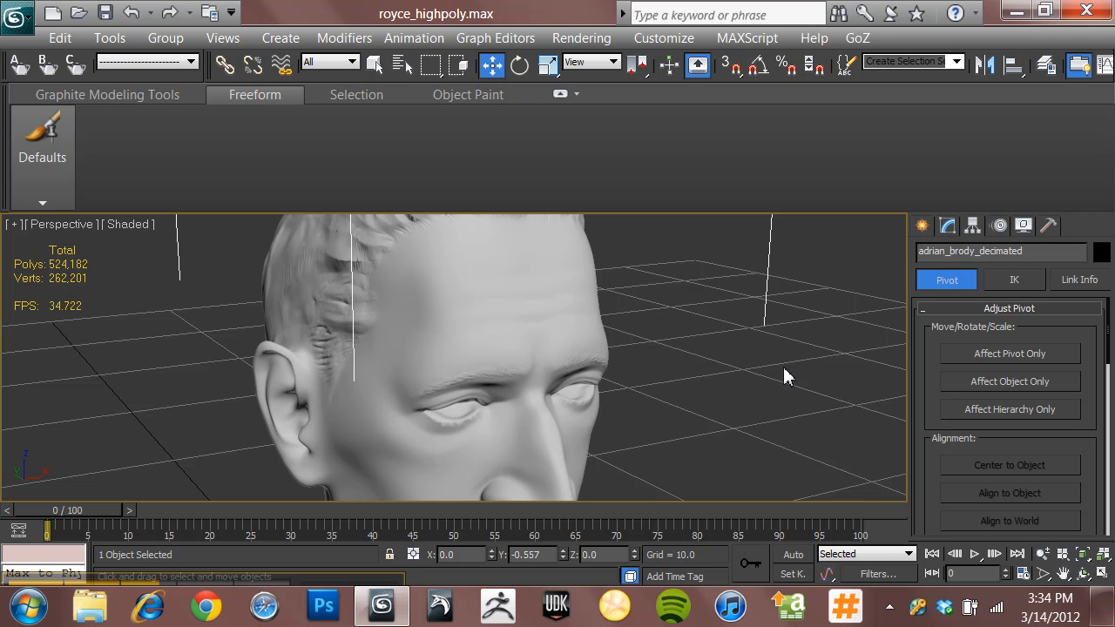
mouse_move(948, 225)
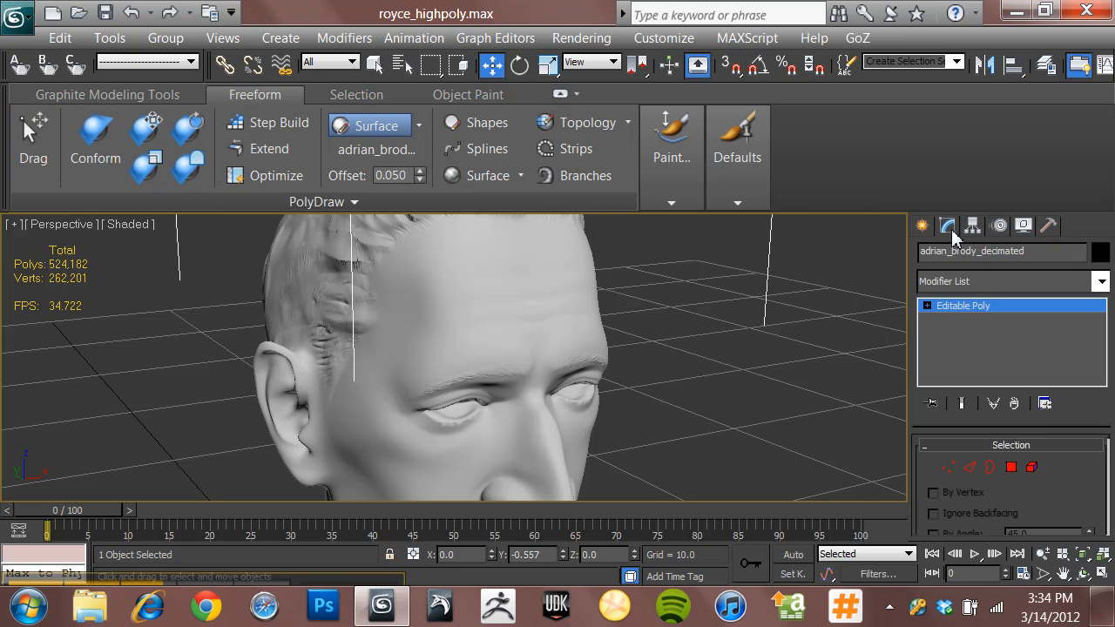
mouse_move(922, 225)
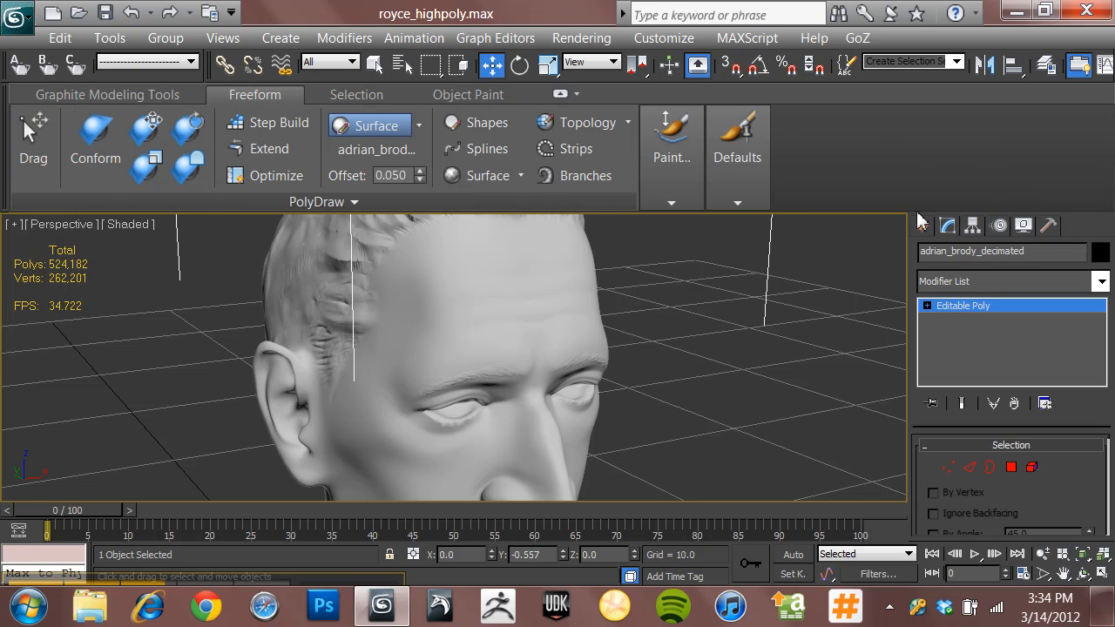
mouse_move(226, 205)
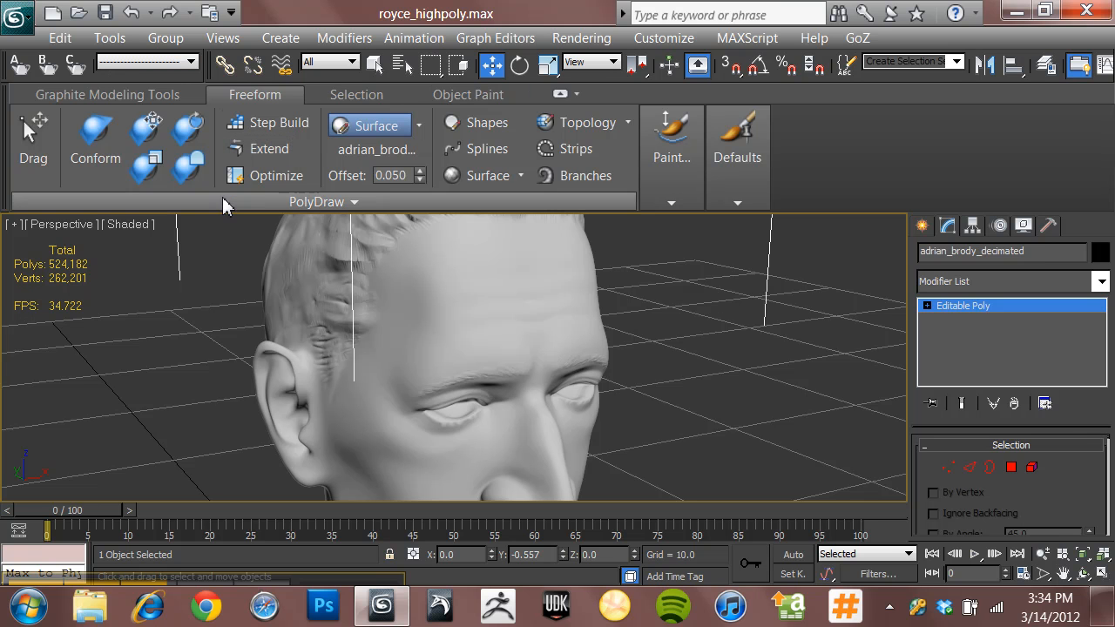
mouse_move(79, 96)
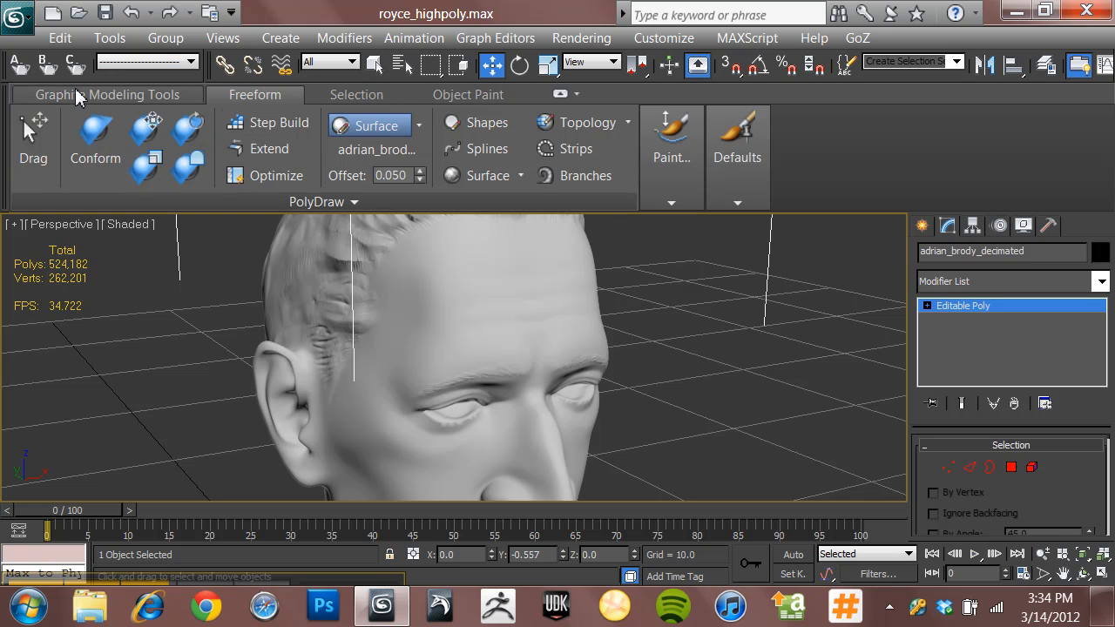
Step: Check the Graphite Modeling Tools tab, then return to Freeform's PolyDraw tools
left_click(106, 94)
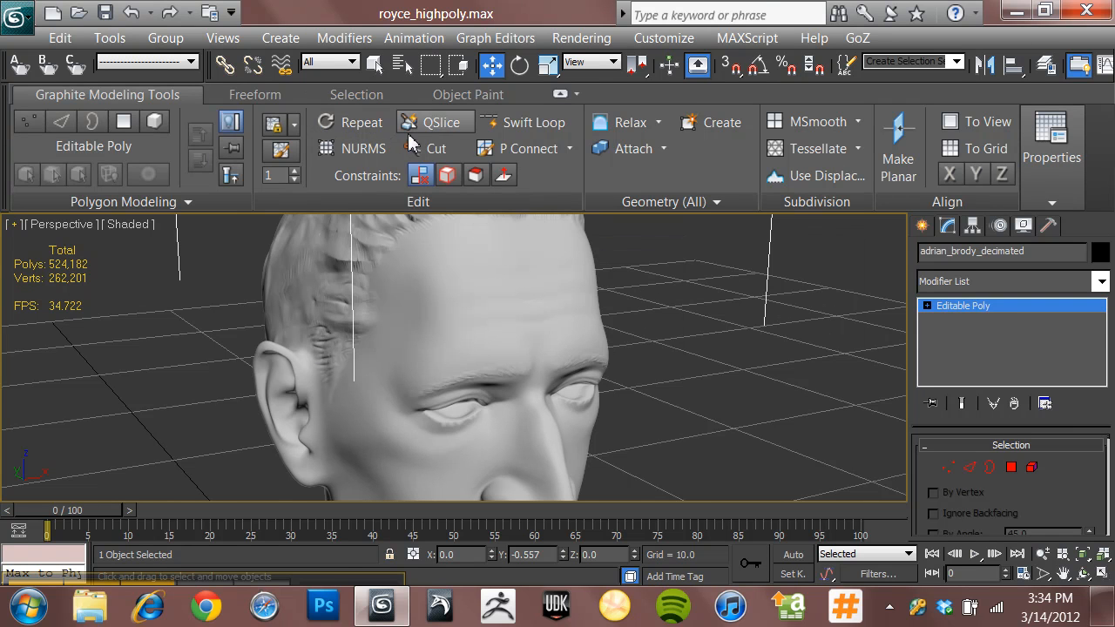
mouse_move(261, 102)
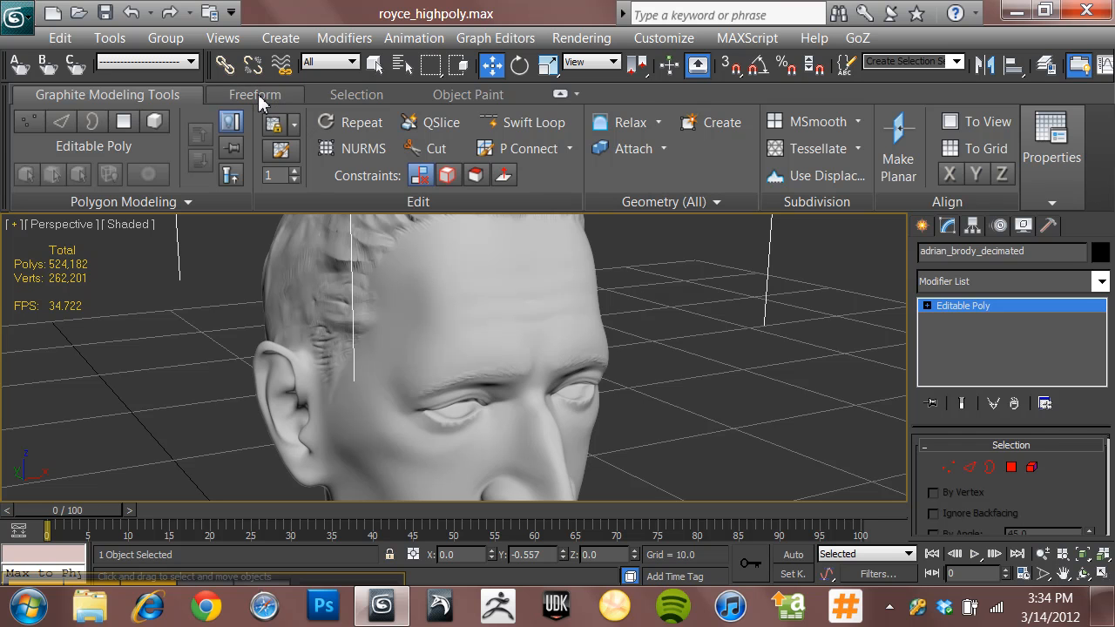
left_click(254, 94)
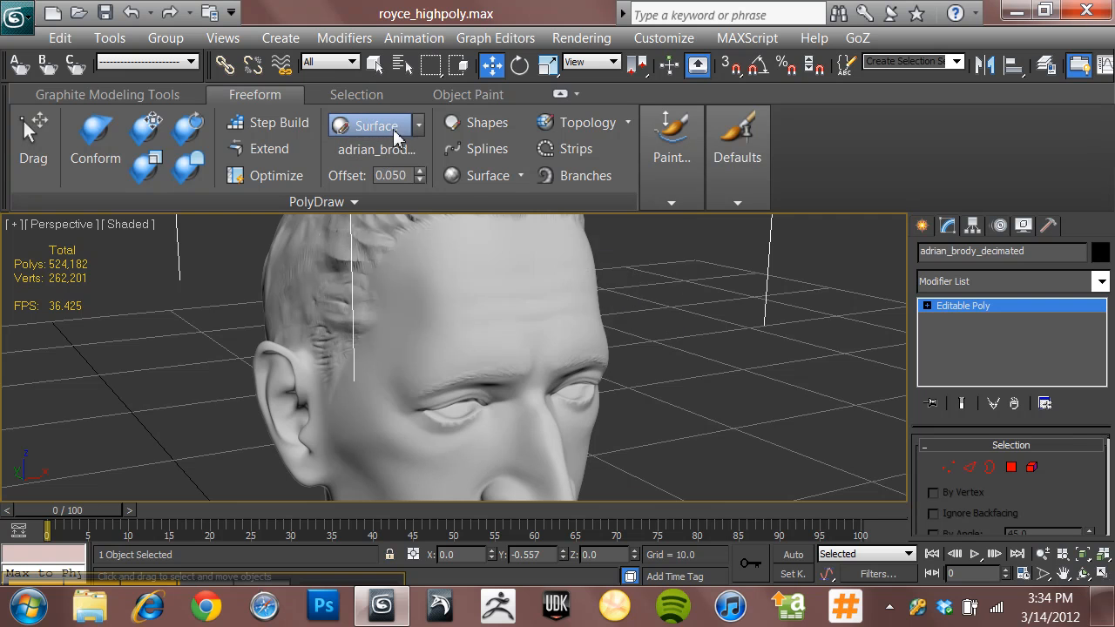
mouse_move(452, 122)
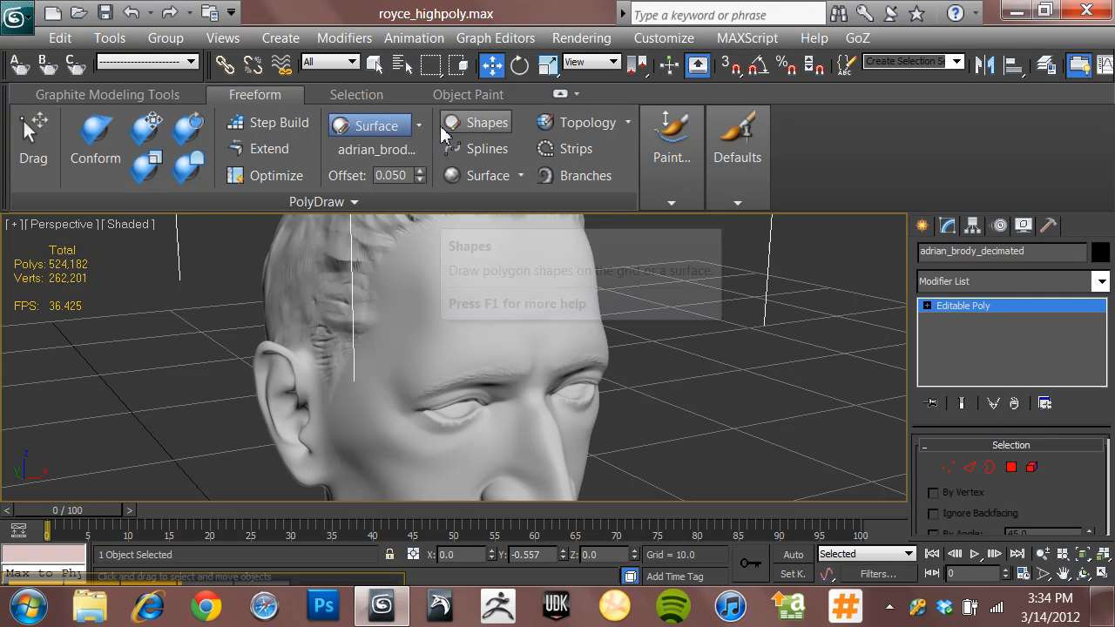
left_click(367, 125)
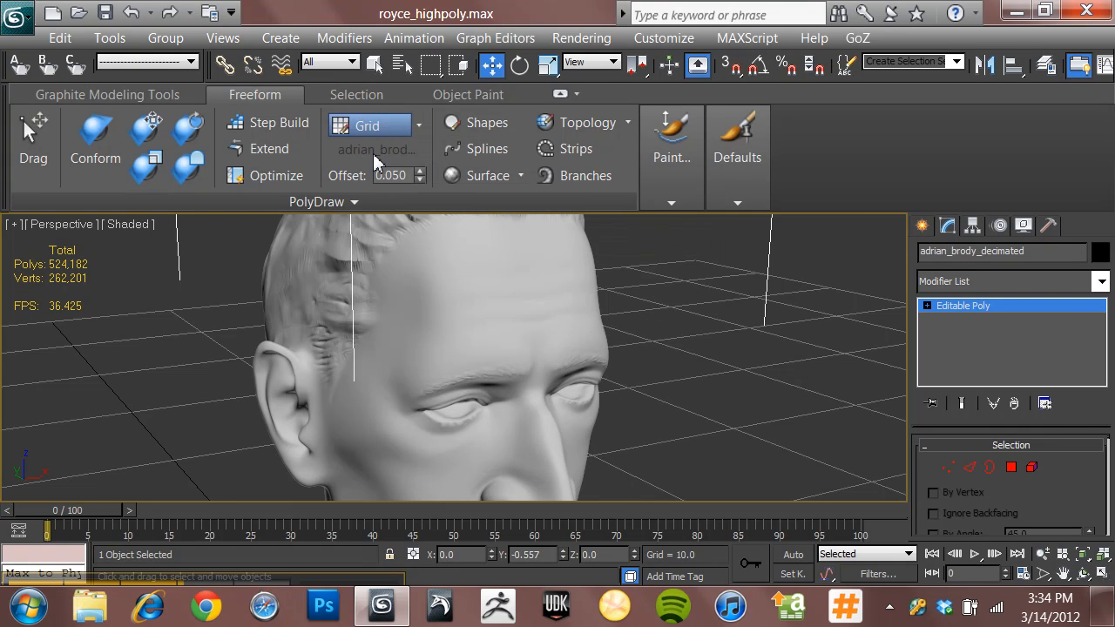
mouse_move(392, 138)
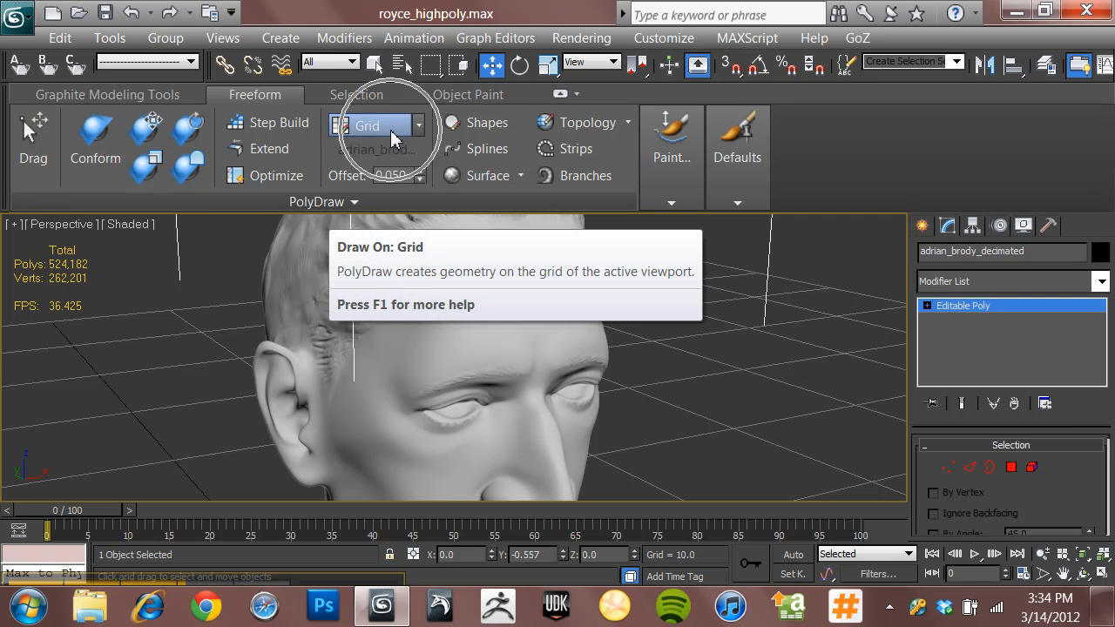
mouse_move(463, 164)
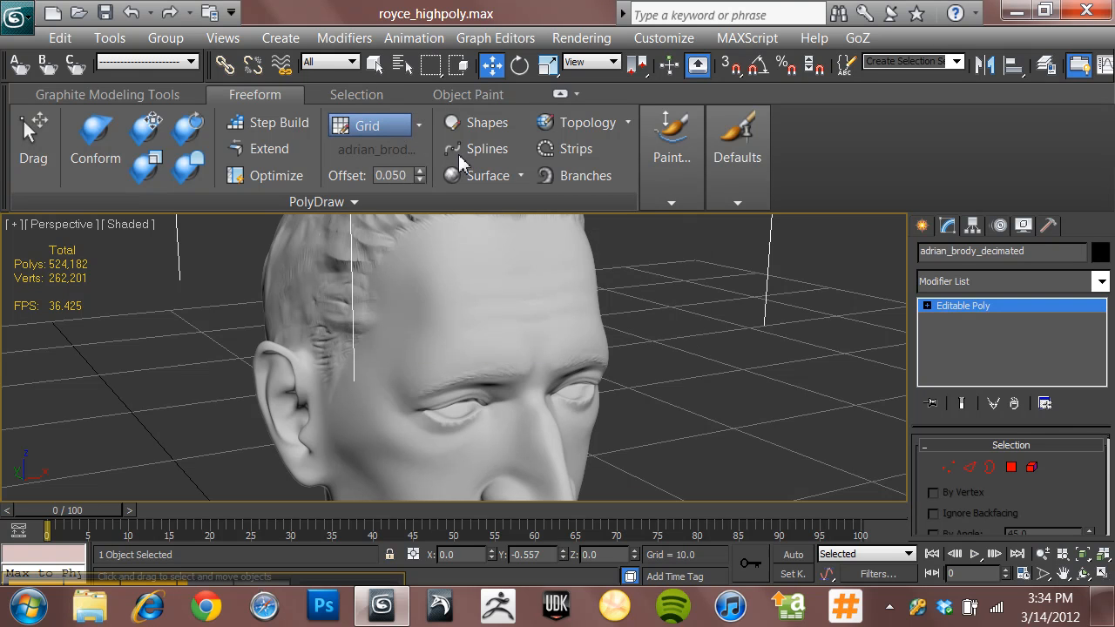
mouse_move(488, 122)
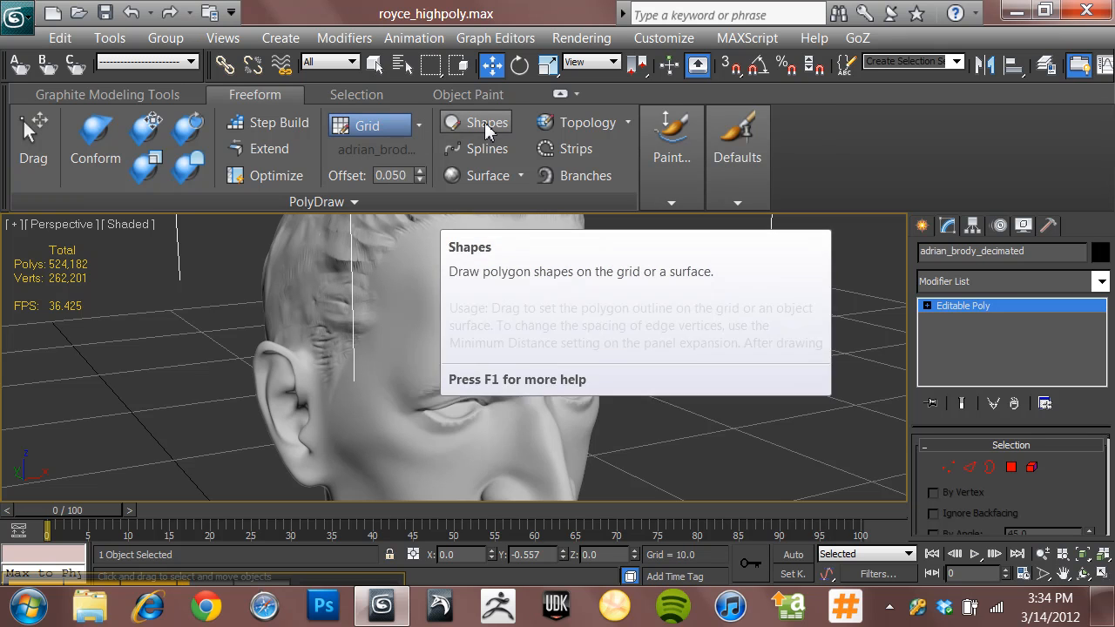
mouse_move(486, 155)
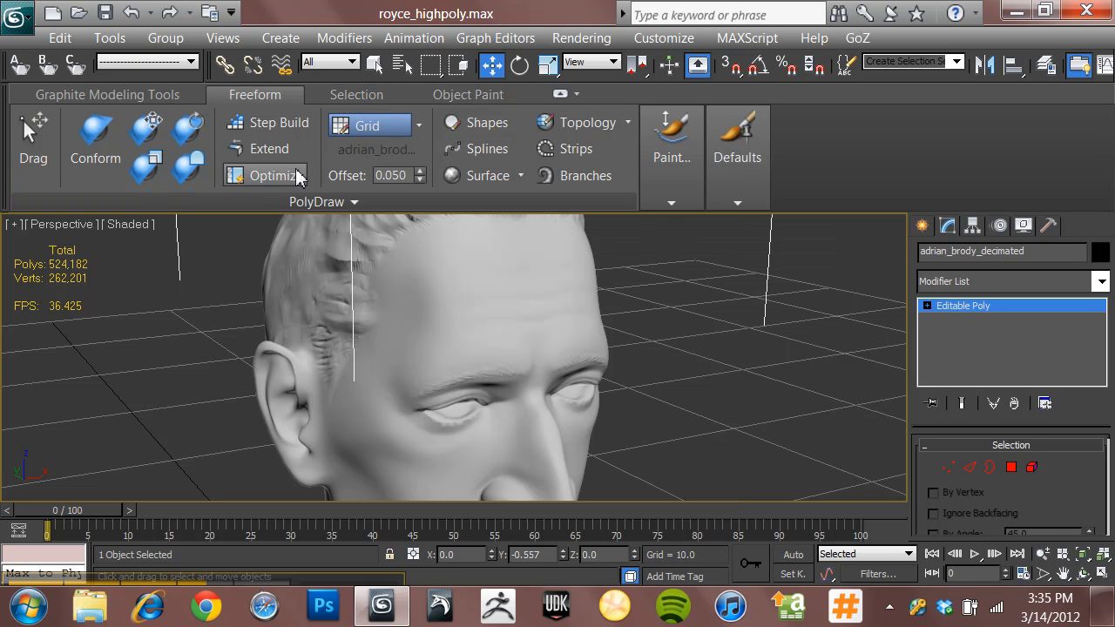
mouse_move(445, 149)
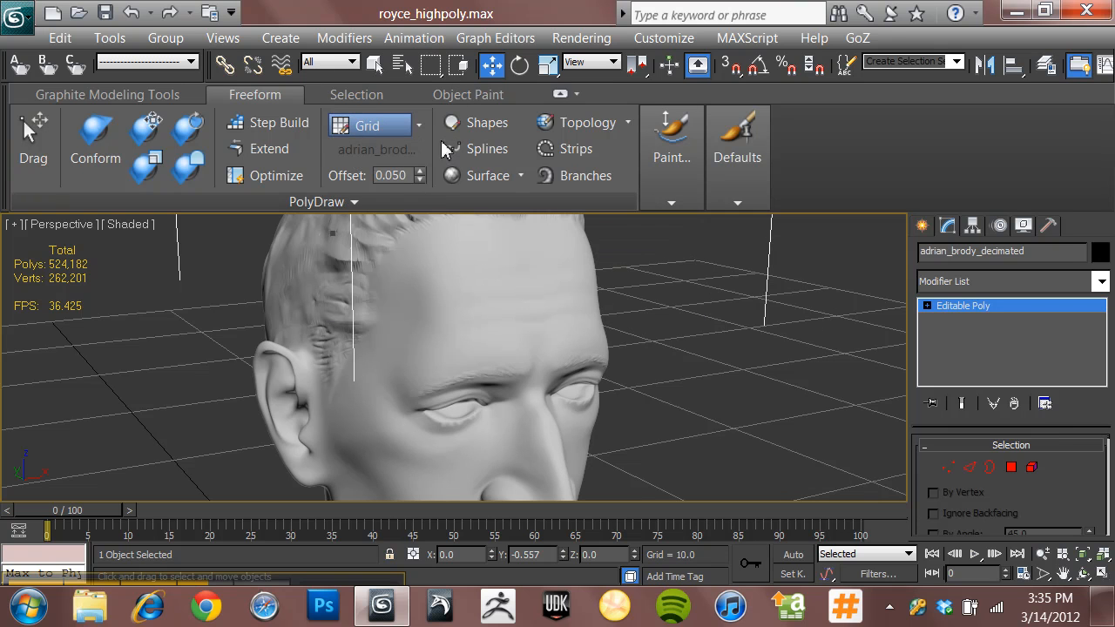
mouse_move(477, 292)
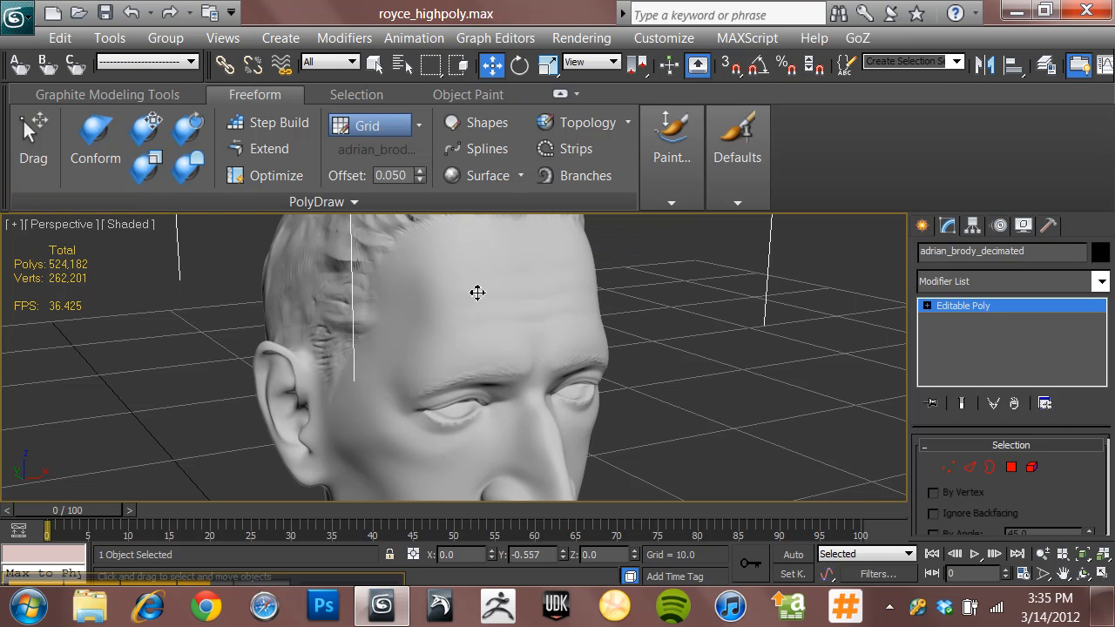
mouse_move(425, 128)
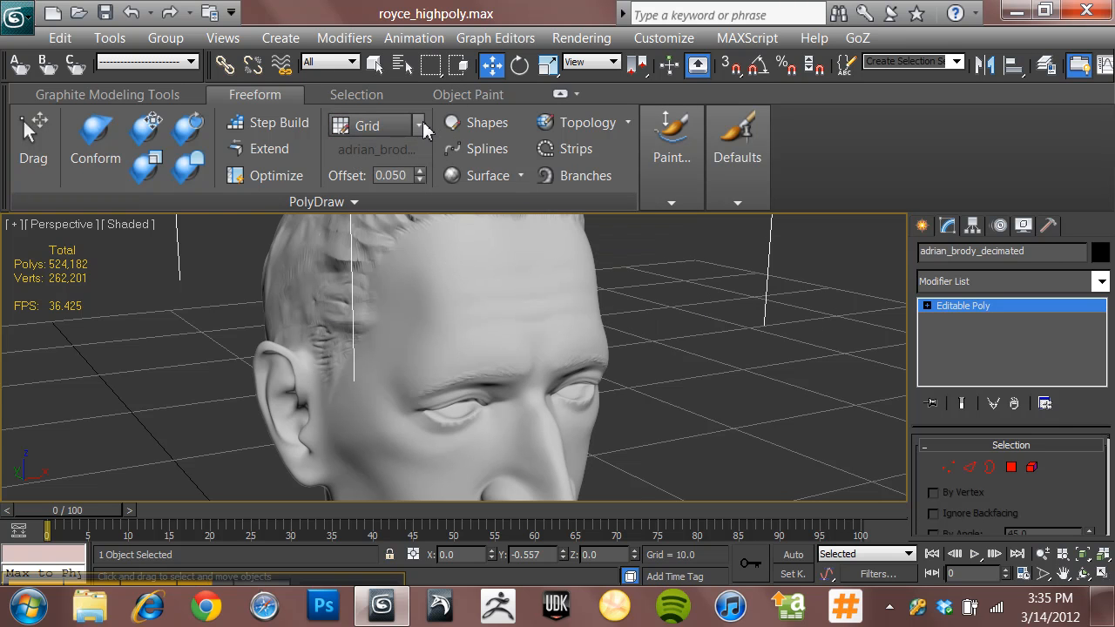
Step: Switch PolyDraw's Draw On option from Grid to Surface
left_click(422, 125)
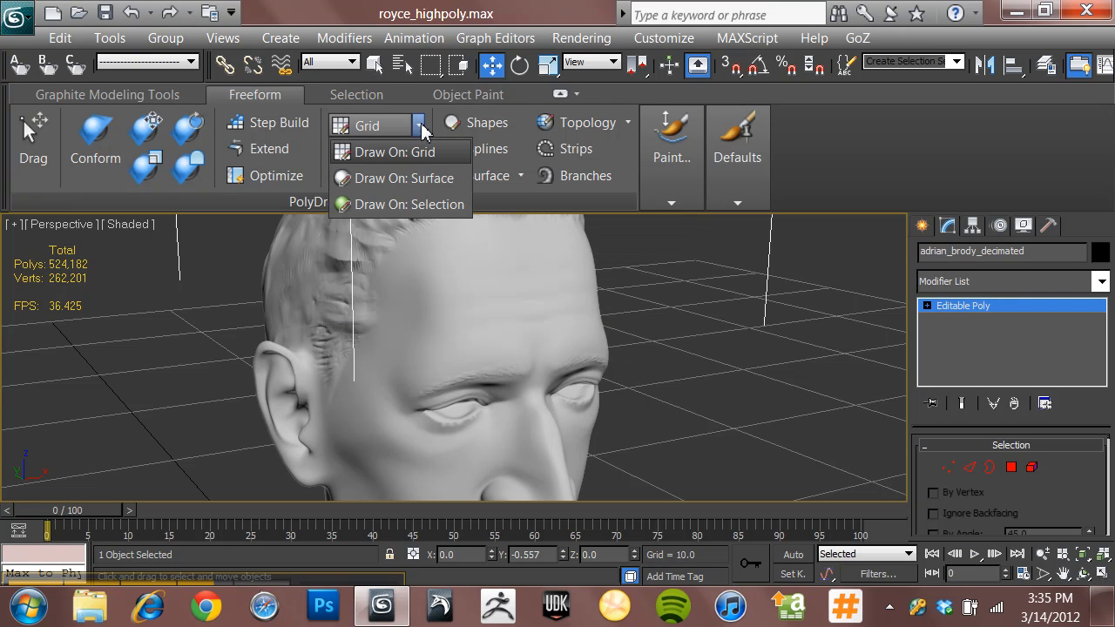
mouse_move(427, 184)
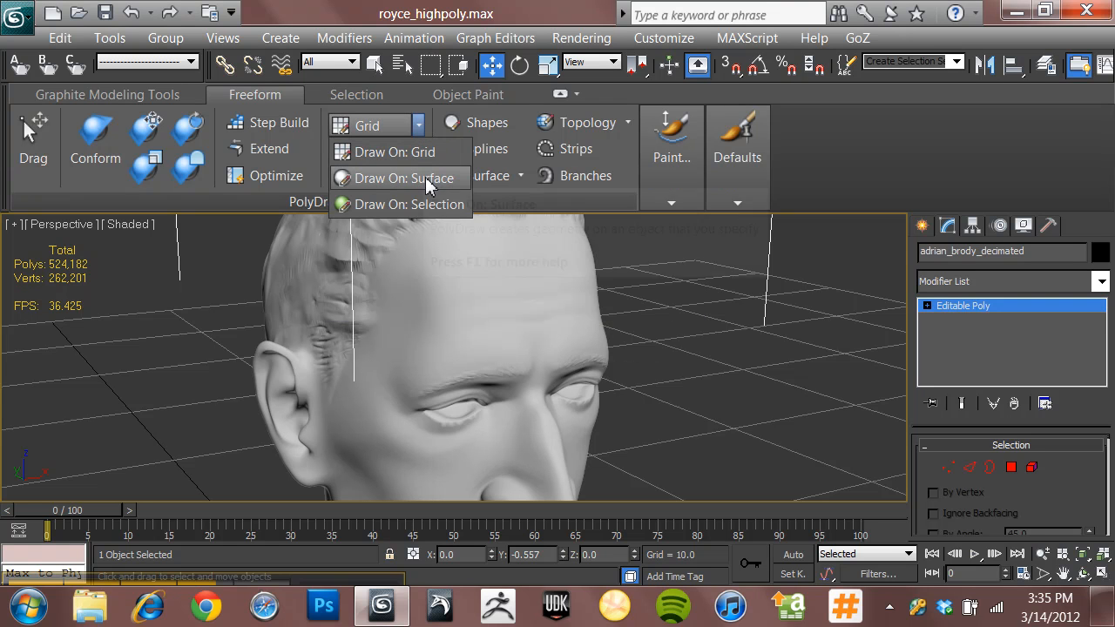
left_click(406, 179)
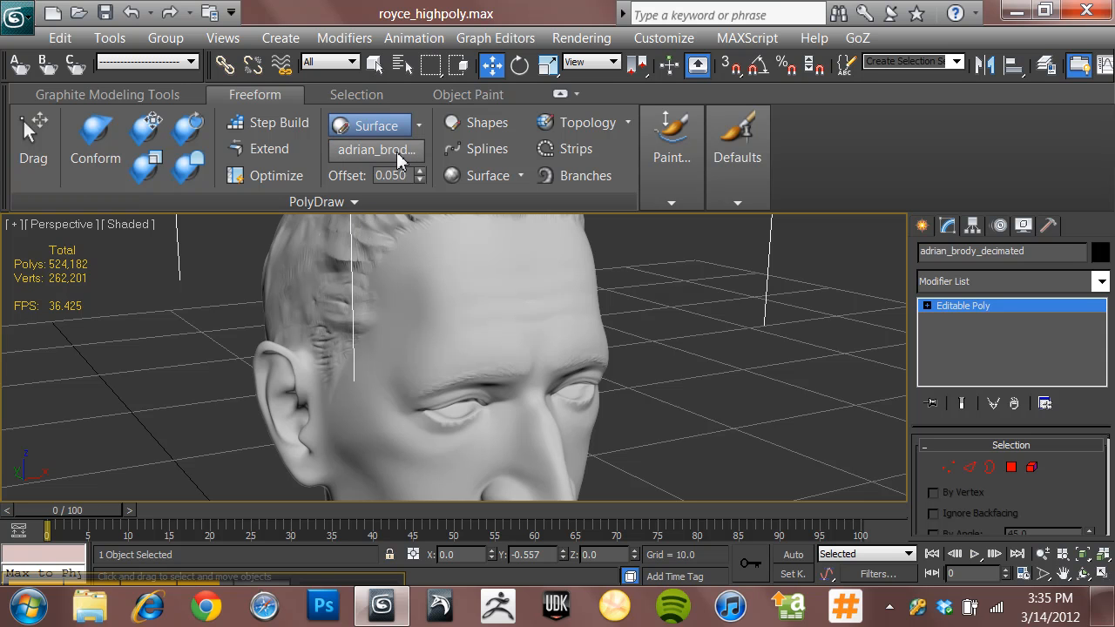
mouse_move(458, 327)
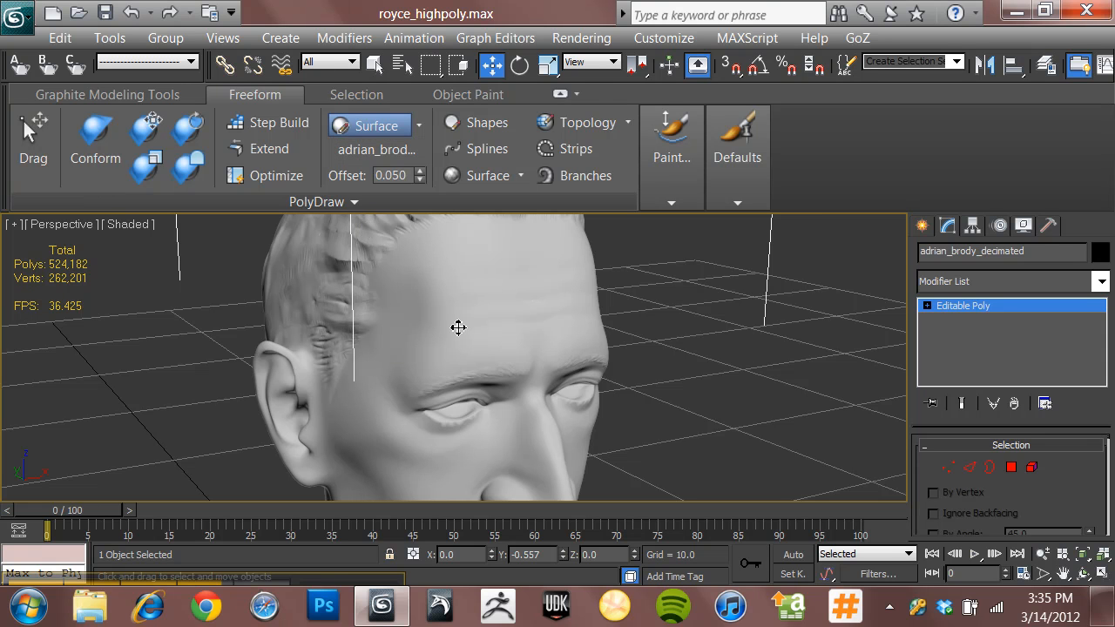
mouse_move(474, 312)
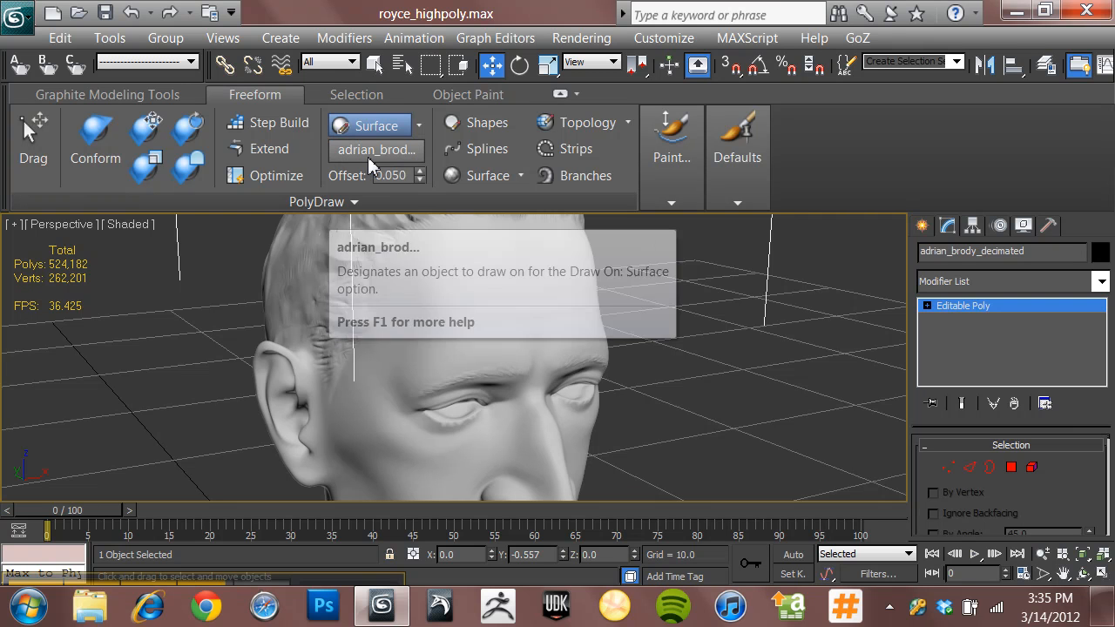
Step: Engage the Pick button under Draw On to choose the target object
left_click(373, 149)
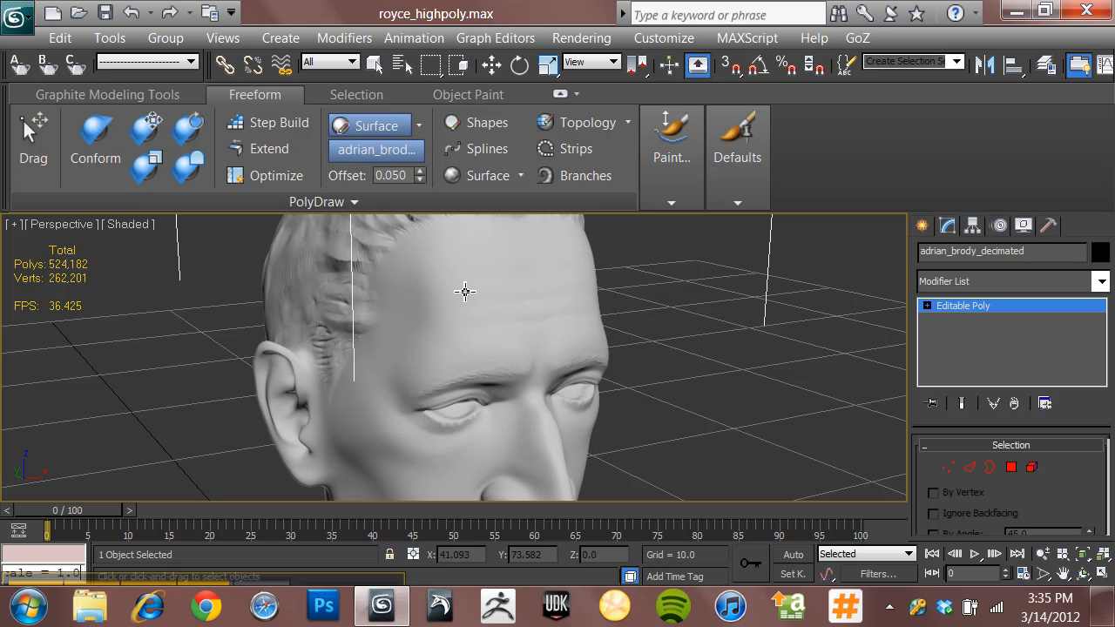
mouse_move(378, 159)
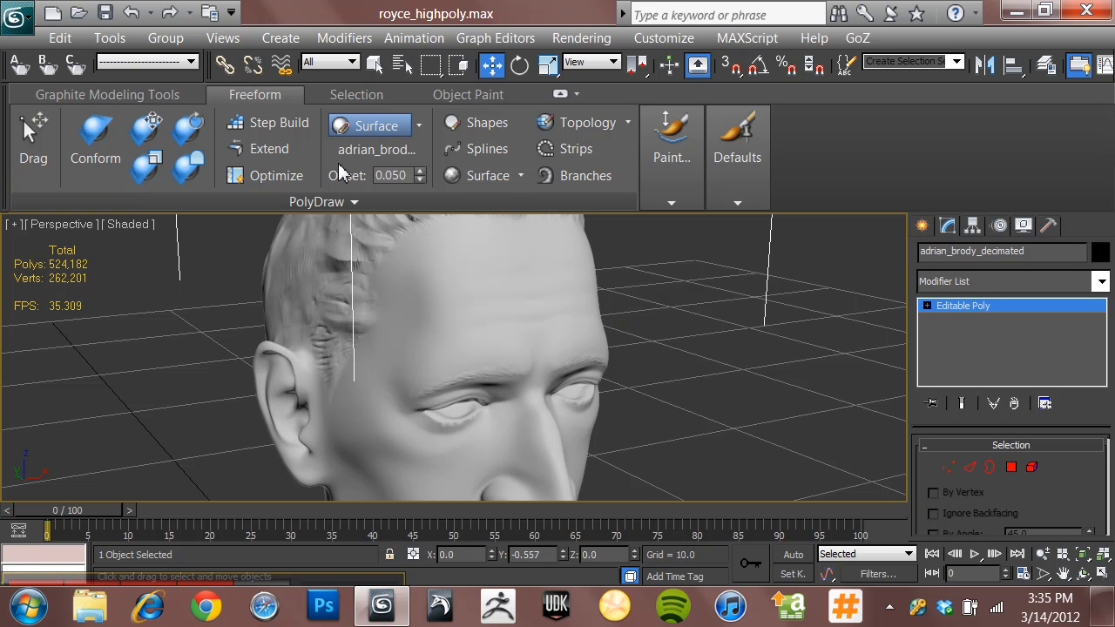
mouse_move(372, 157)
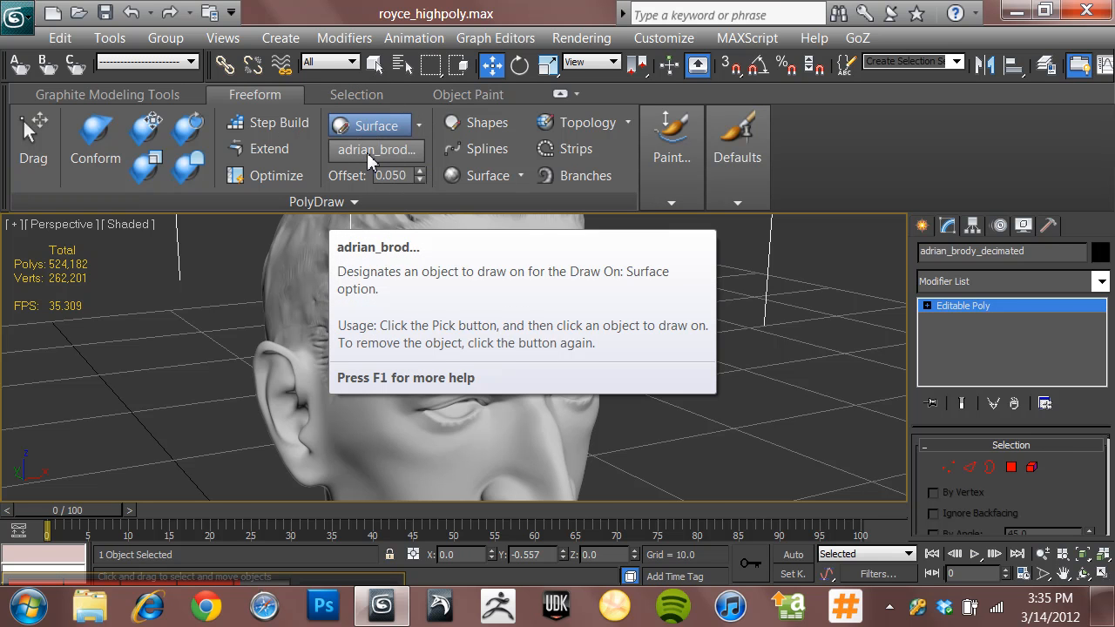
mouse_move(514, 279)
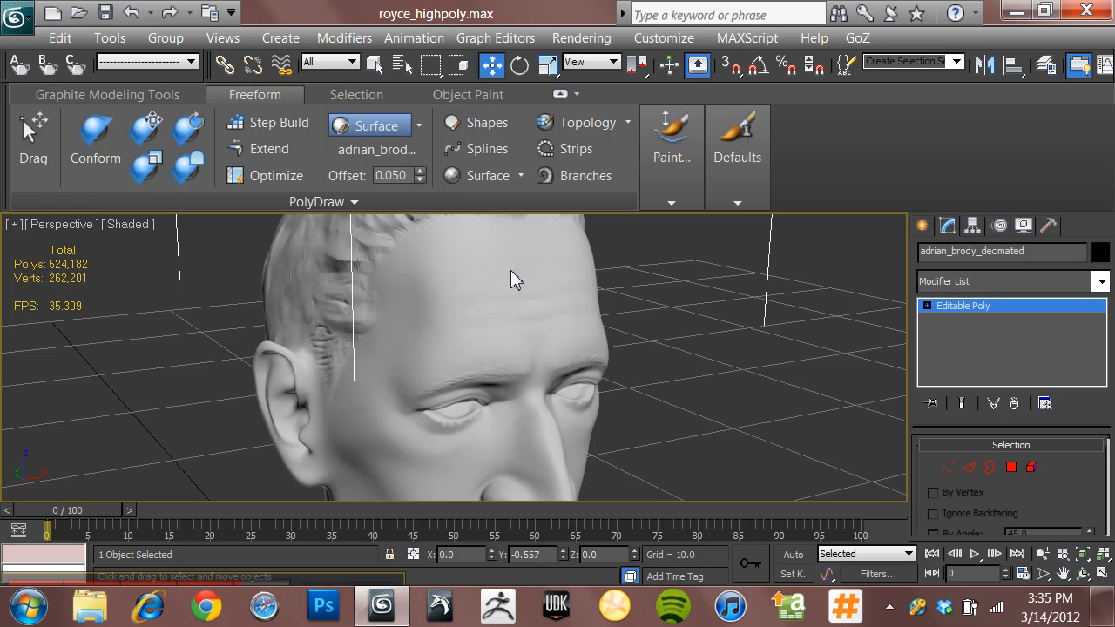
mouse_move(380, 213)
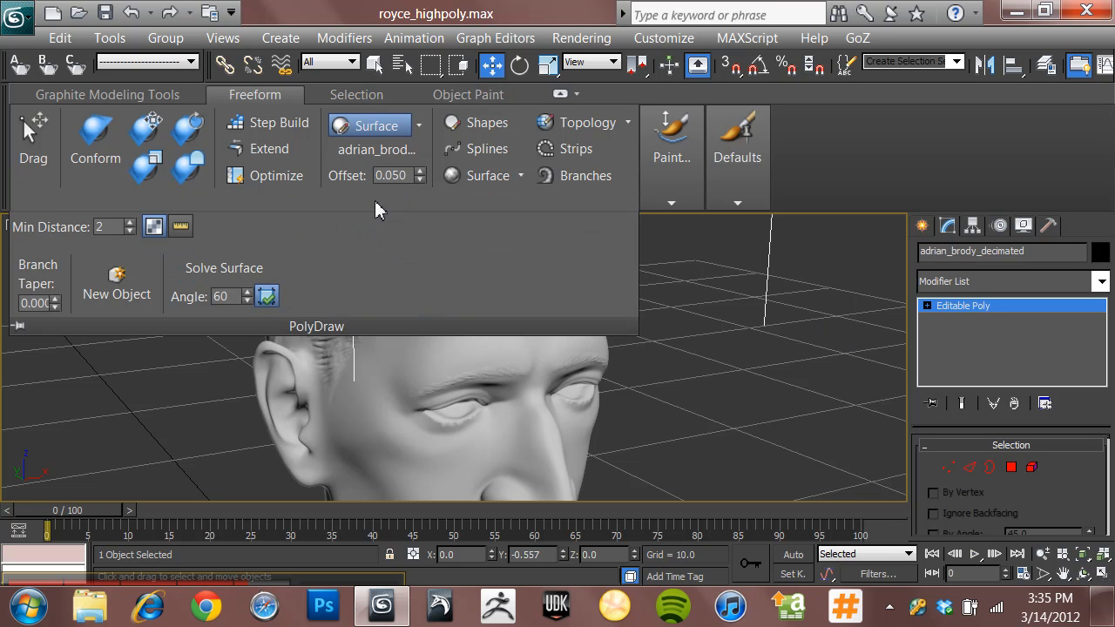
mouse_move(368, 273)
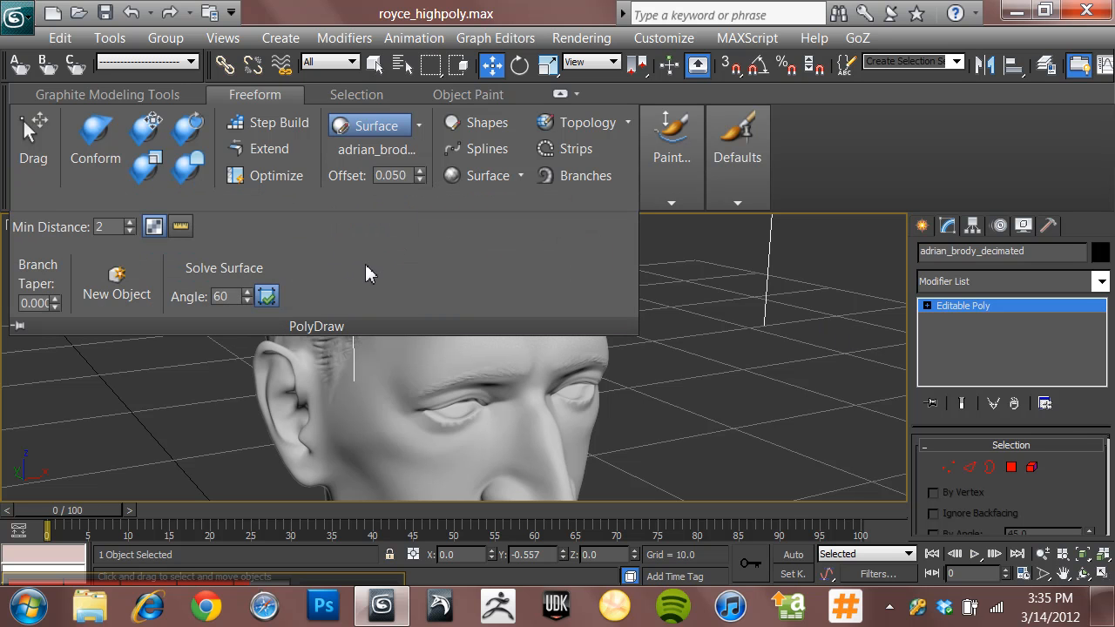
mouse_move(87, 255)
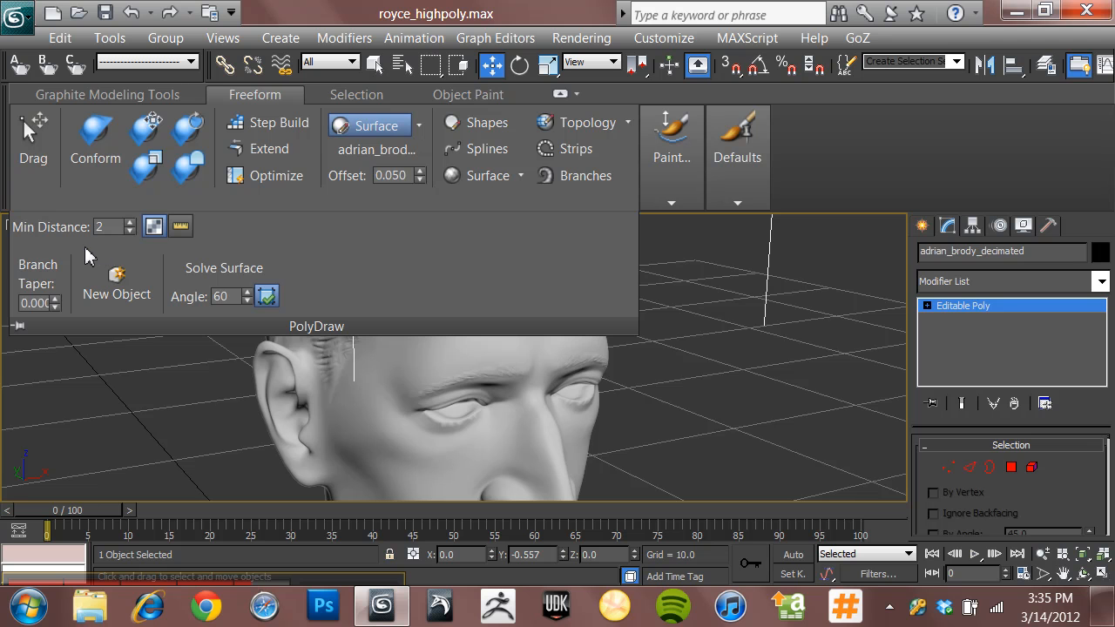
mouse_move(120, 260)
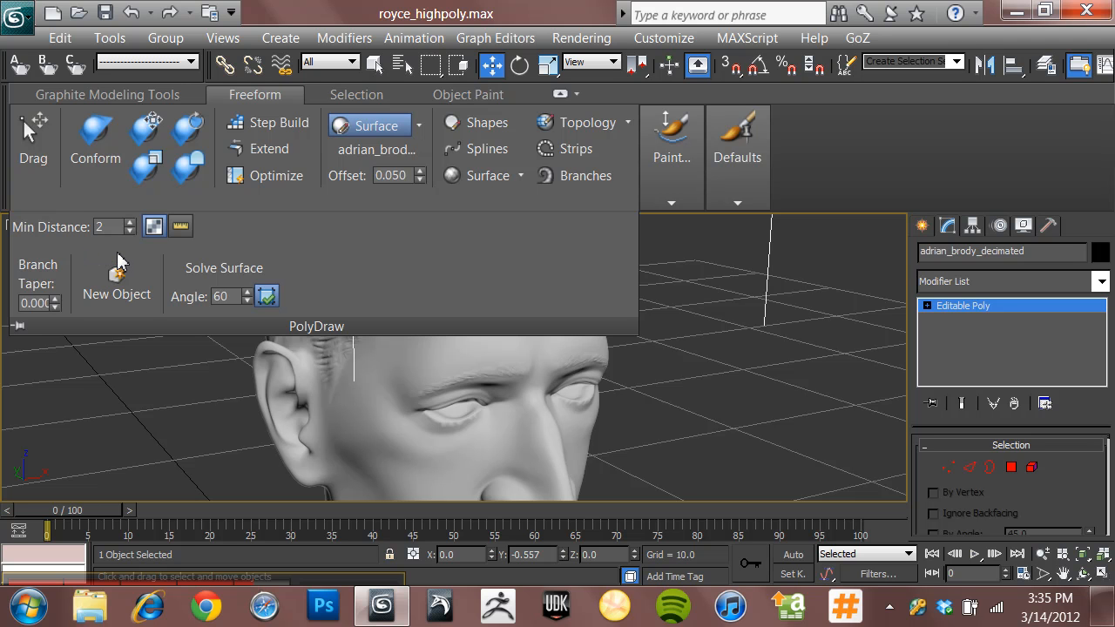
mouse_move(104, 274)
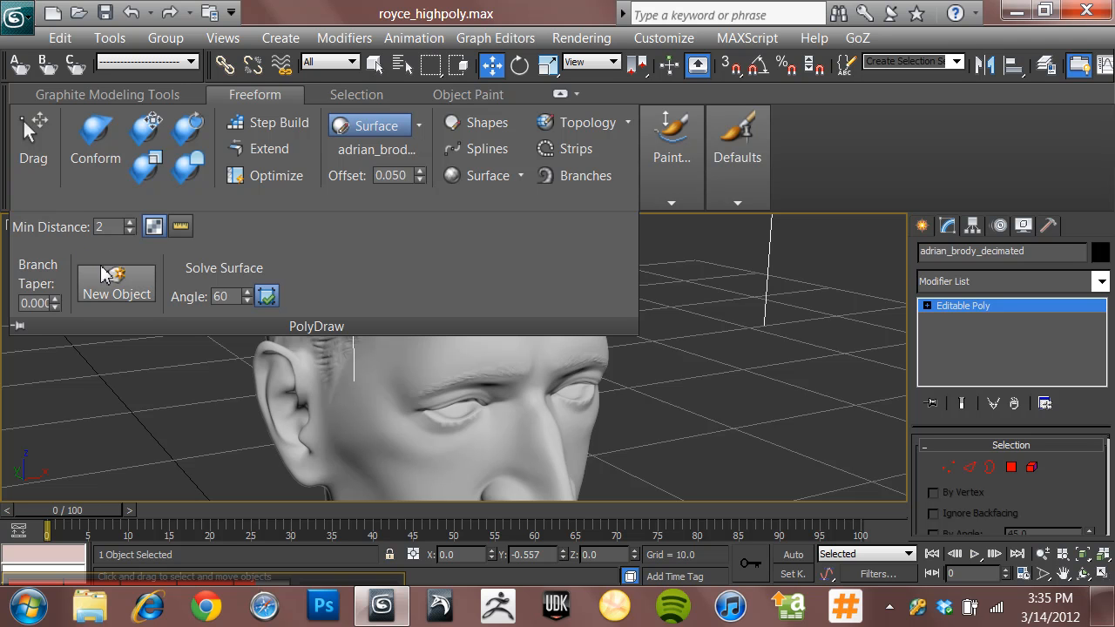
mouse_move(81, 280)
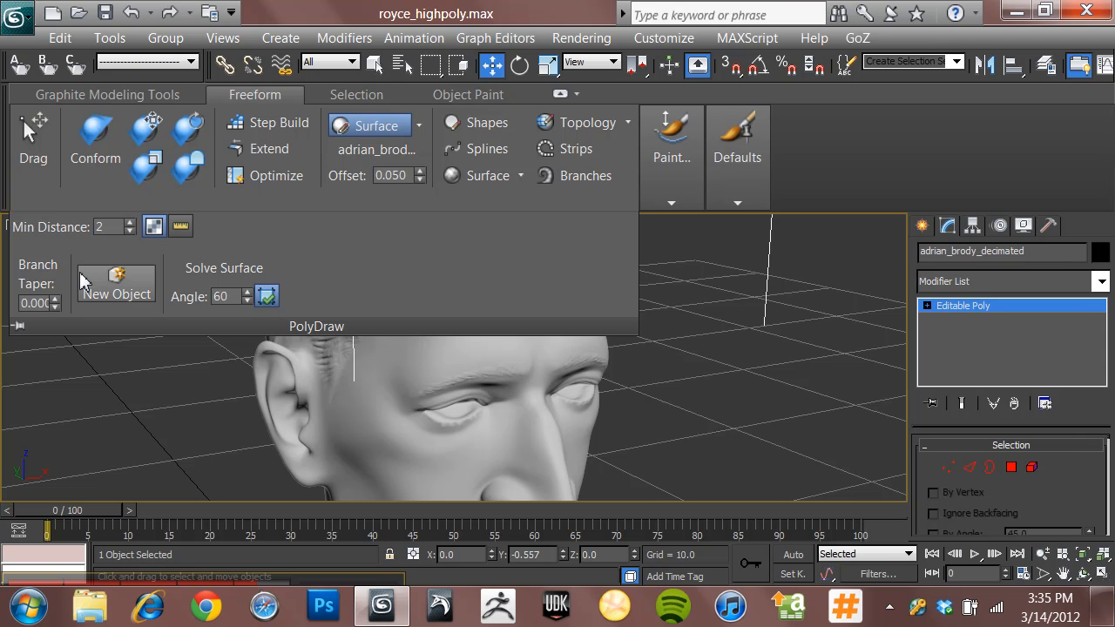
mouse_move(521, 353)
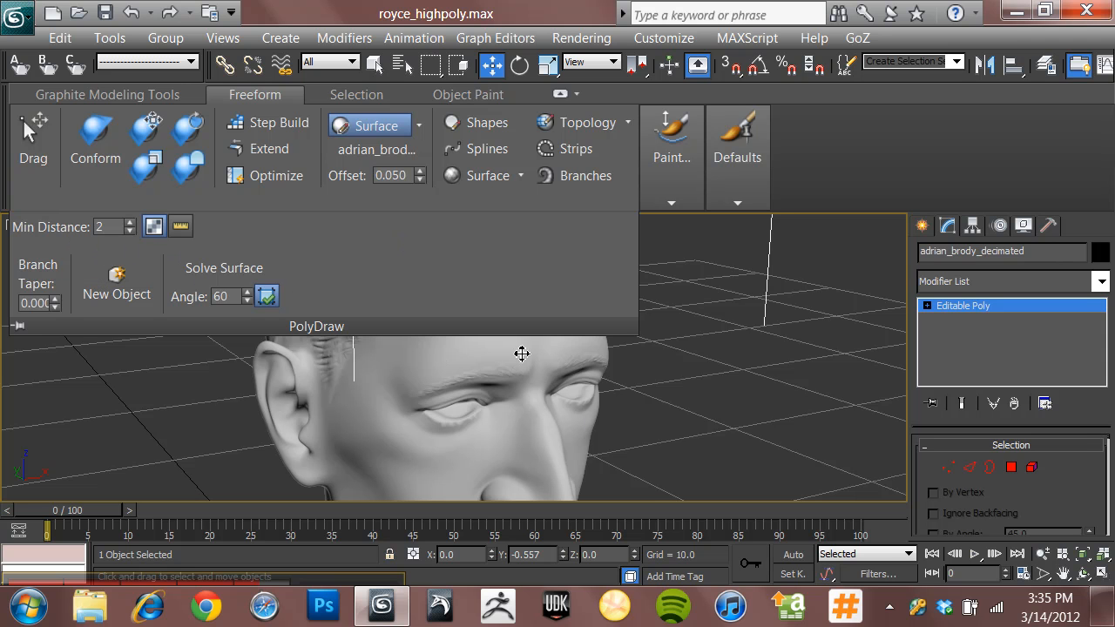
mouse_move(651, 296)
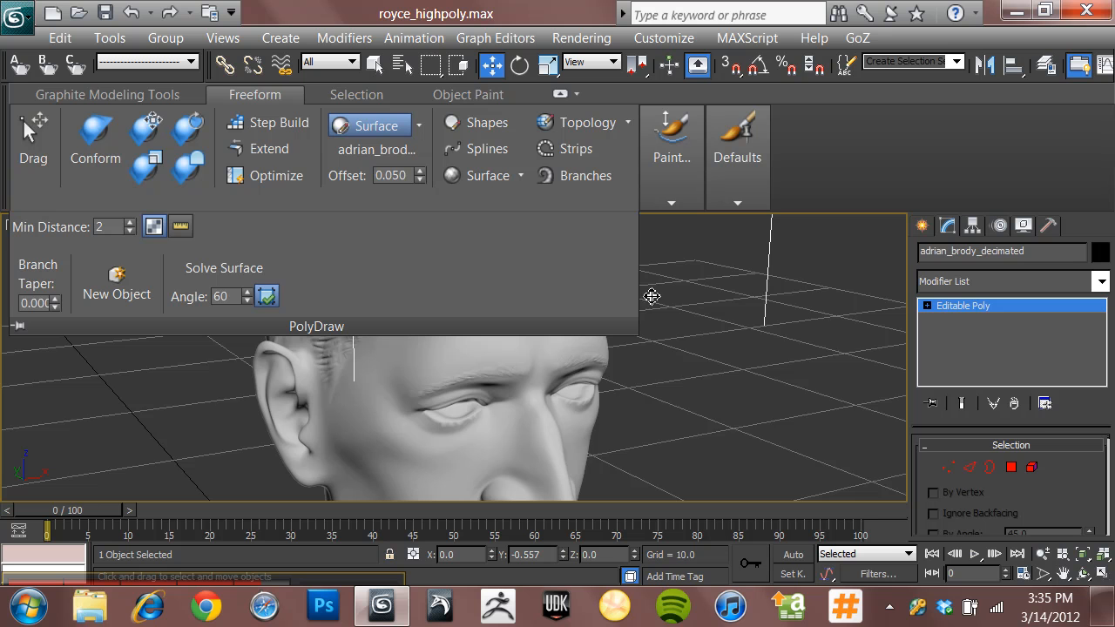